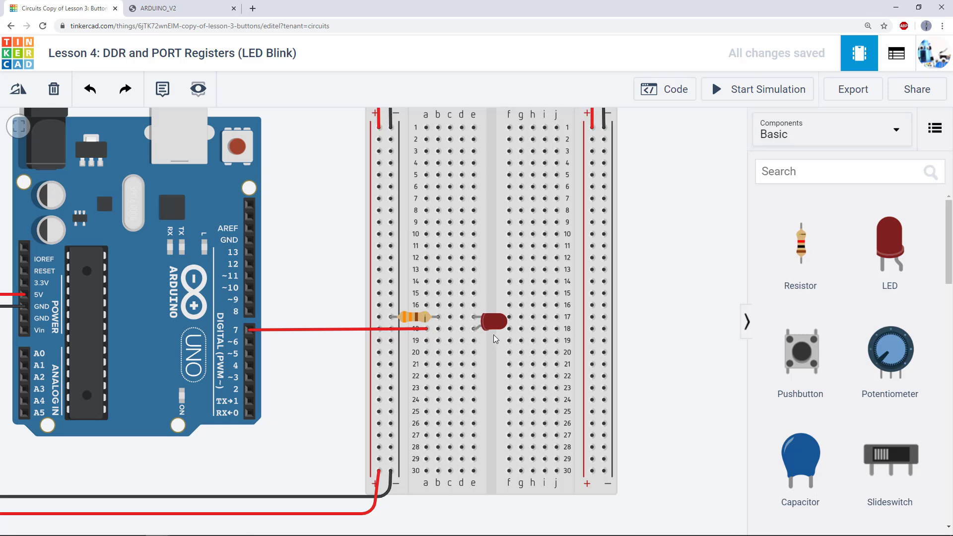
pyautogui.moveTo(495, 337)
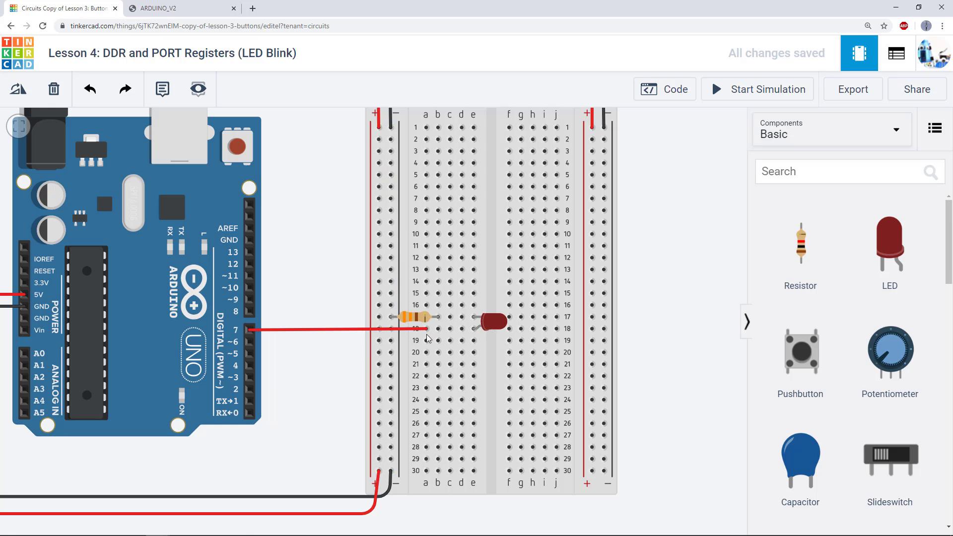
pyautogui.moveTo(393, 294)
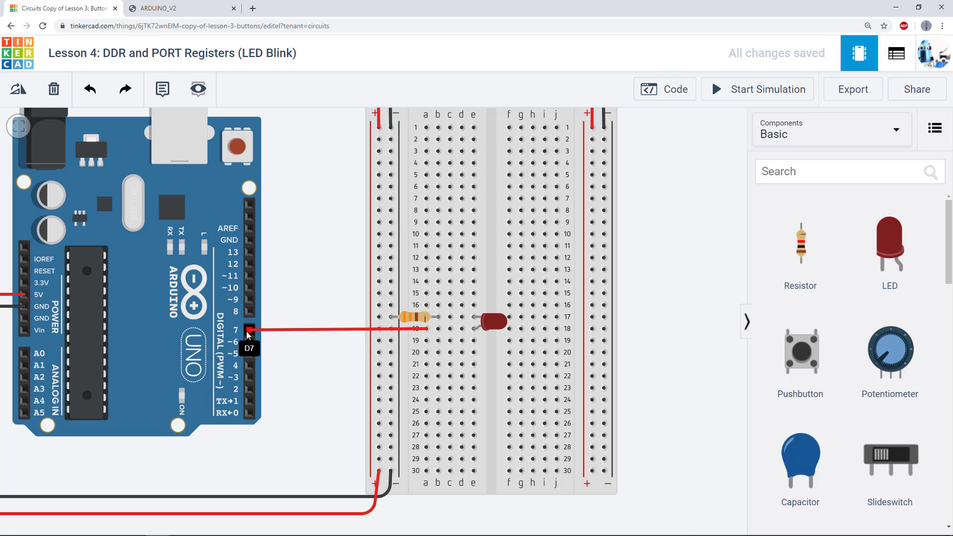
pyautogui.moveTo(490, 333)
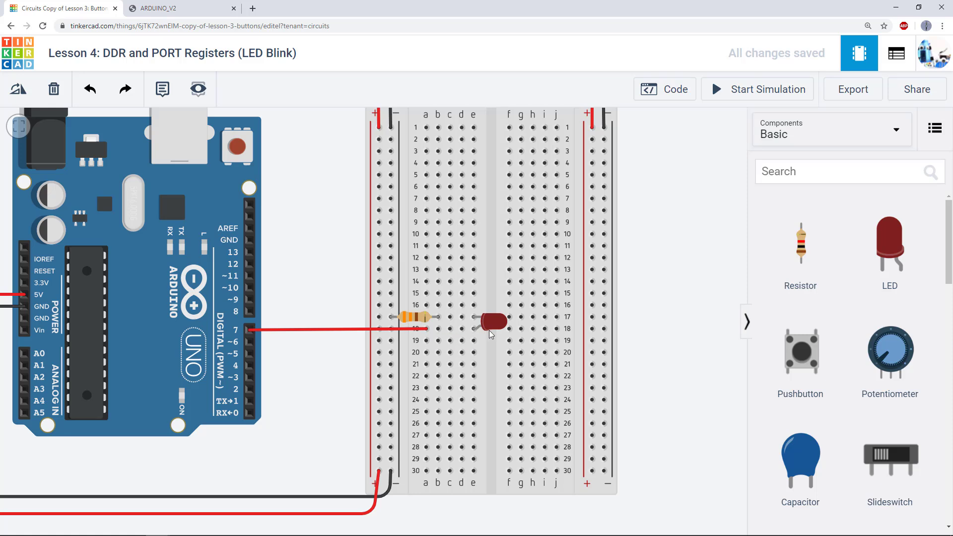
pyautogui.moveTo(267, 359)
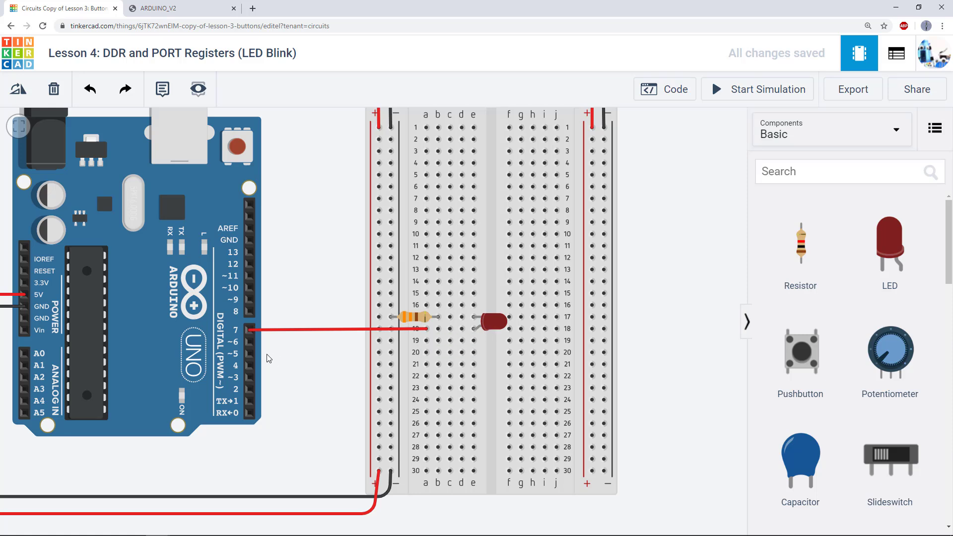
pyautogui.moveTo(249, 330)
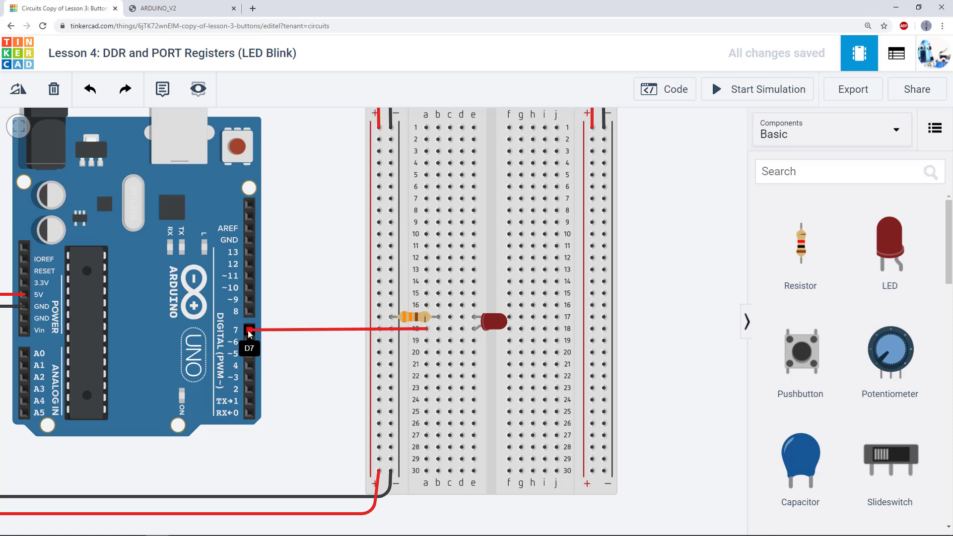
pyautogui.moveTo(287, 357)
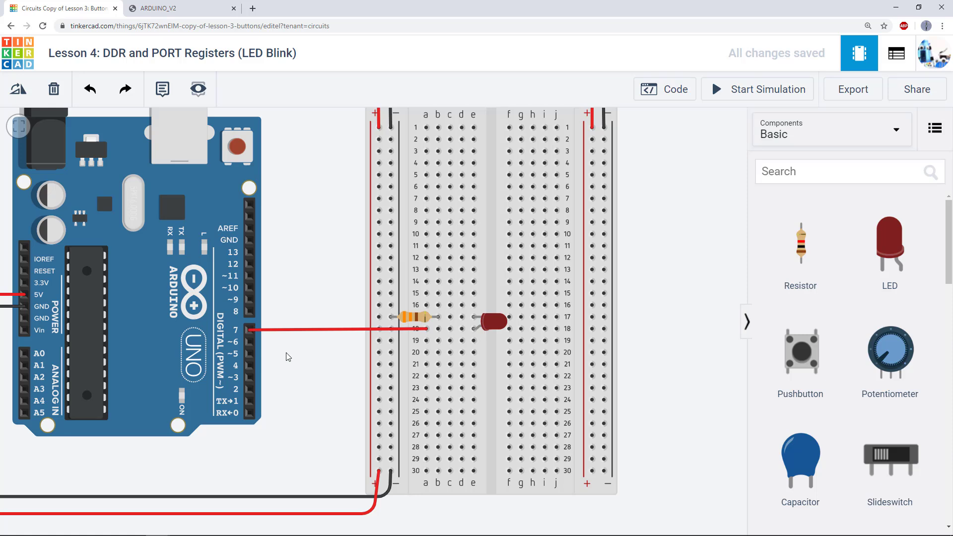
pyautogui.moveTo(296, 362)
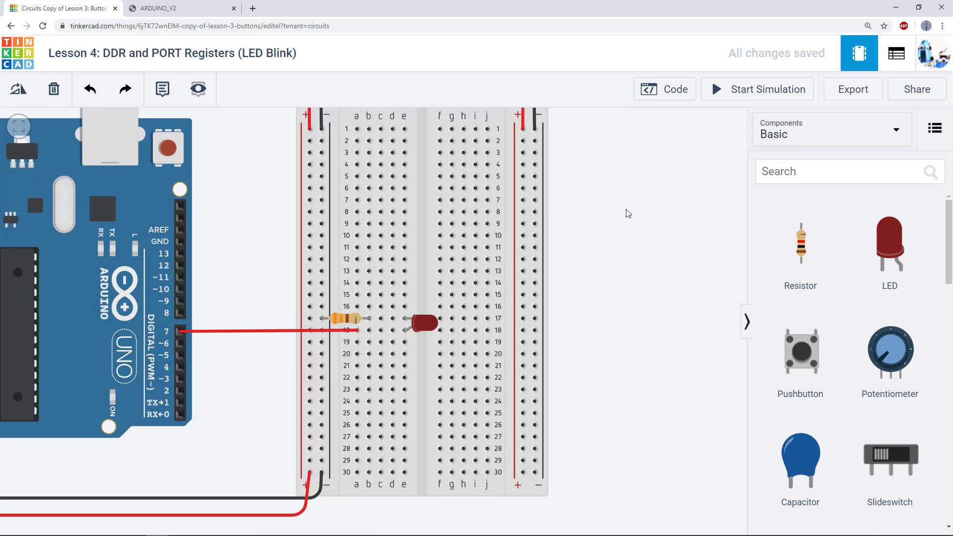
# Open the Arduino code editor and type sample pinMode and digitalWrite words in setup
pyautogui.click(663, 90)
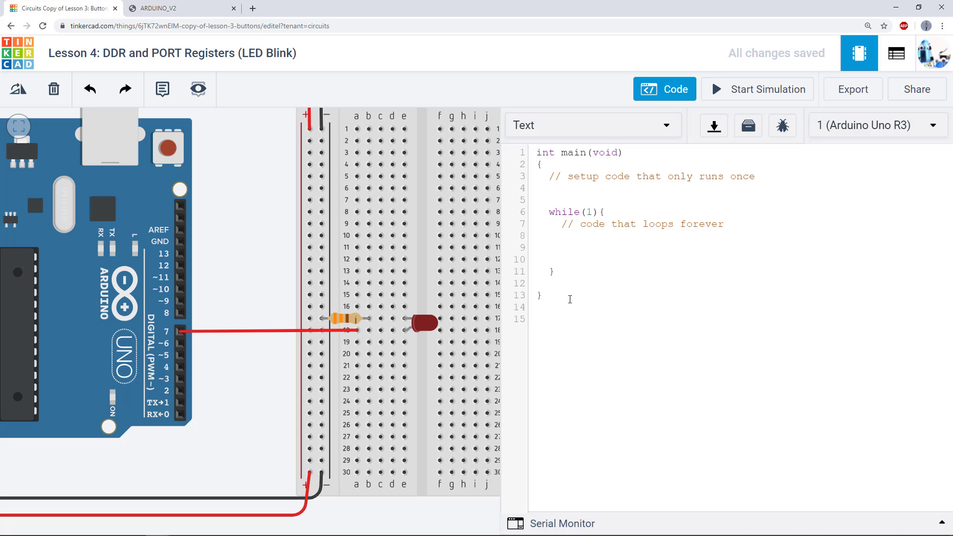
pyautogui.click(542, 188)
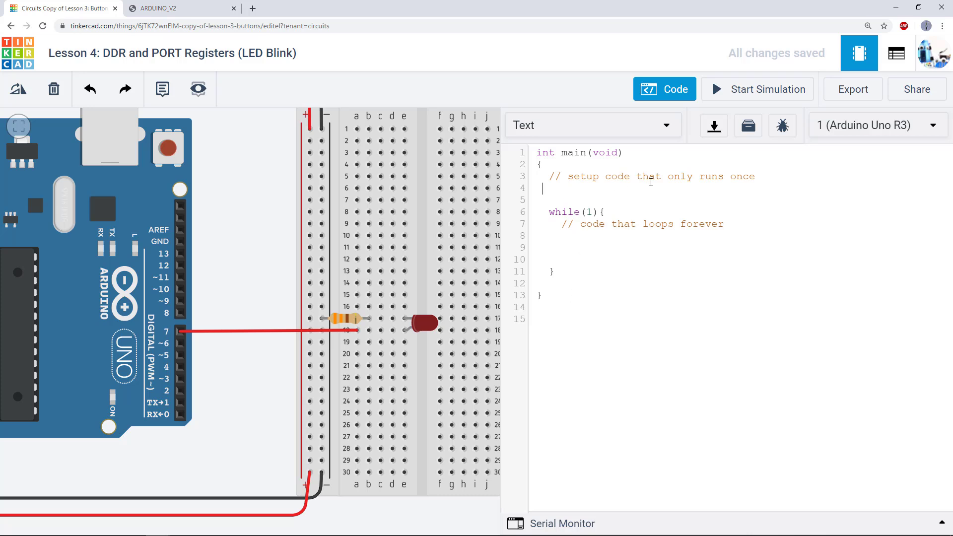
pyautogui.write('pinMO')
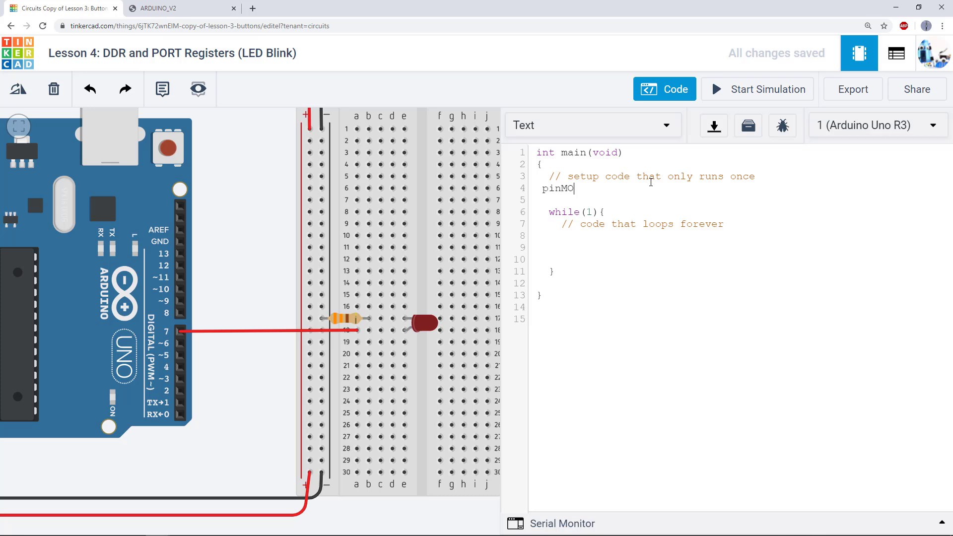
pyautogui.write('d')
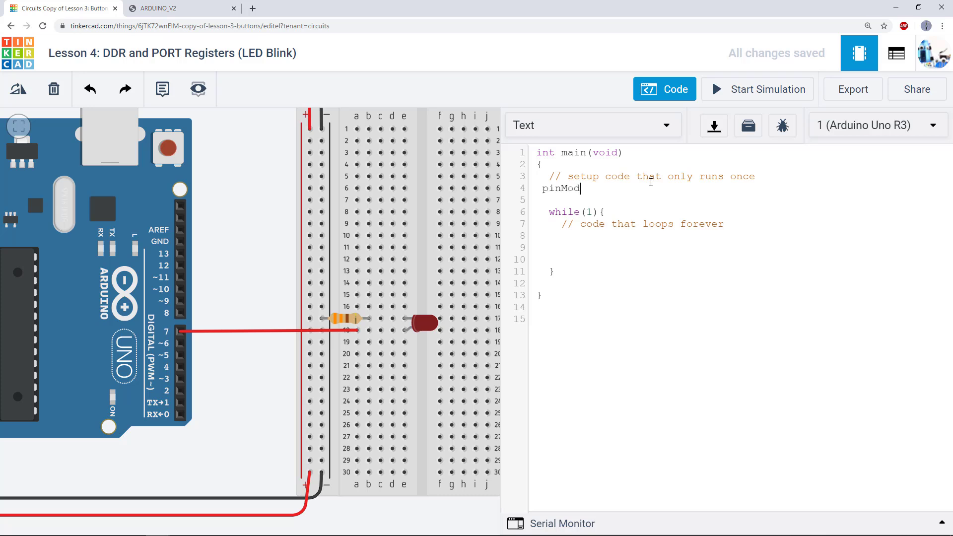
pyautogui.write('dig')
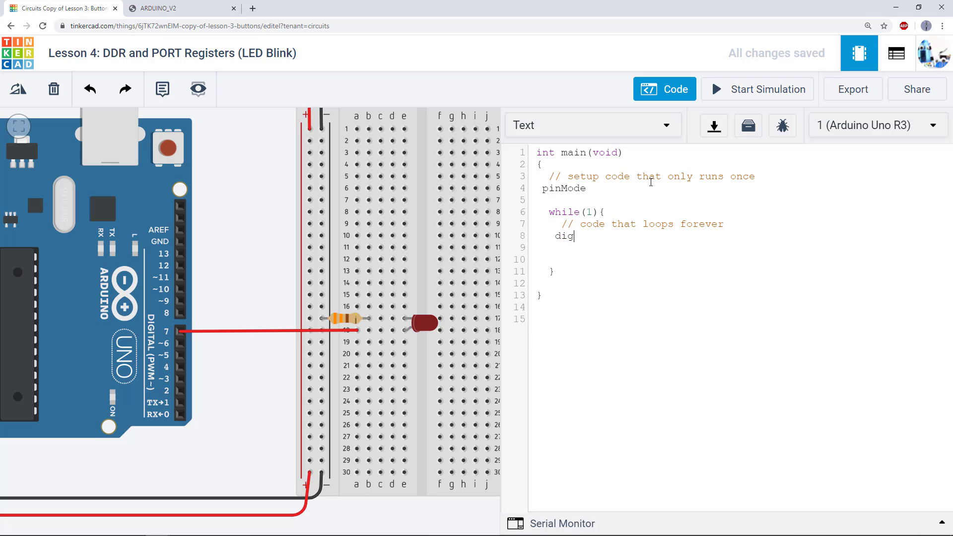
pyautogui.write('italWrite')
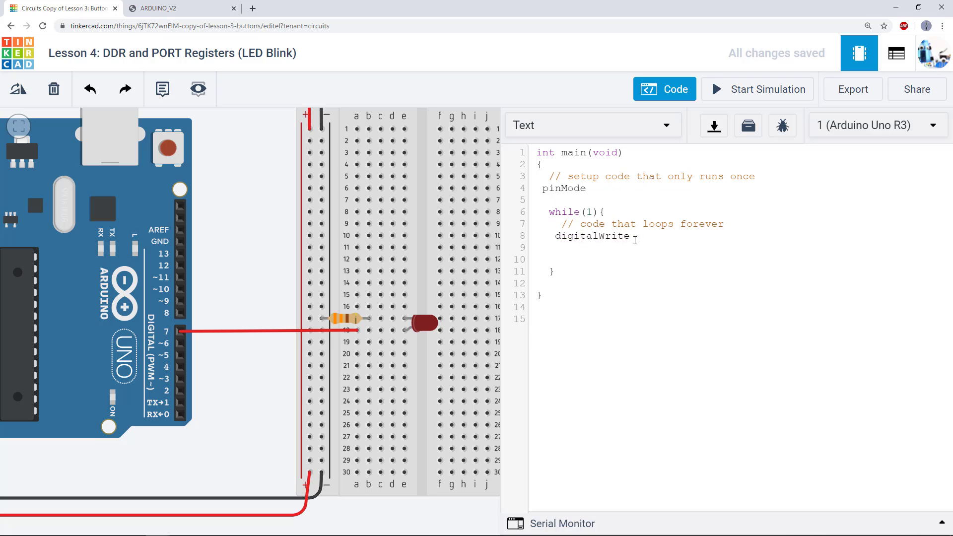
# Clear the sample words, leaving blank lines in setup and the forever loop
pyautogui.doubleClick(591, 236)
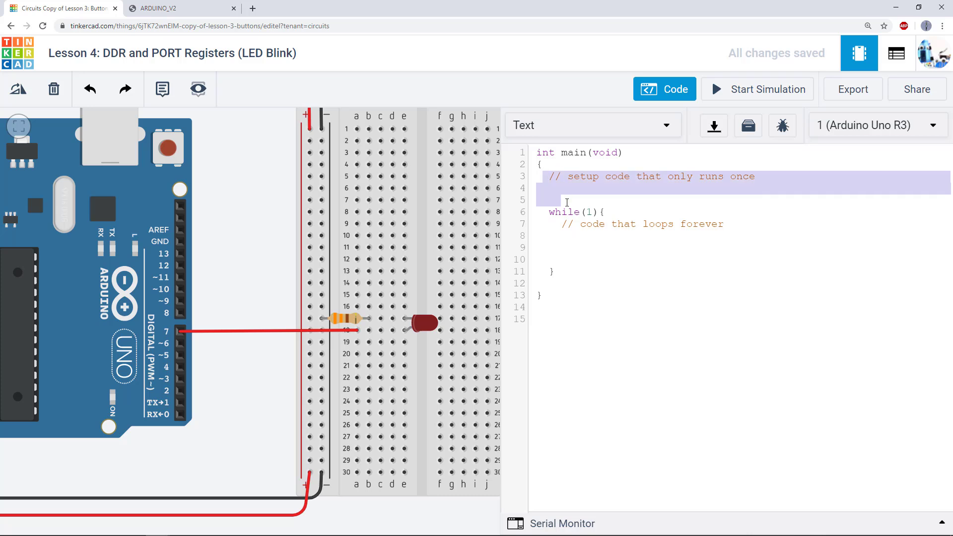
pyautogui.click(555, 224)
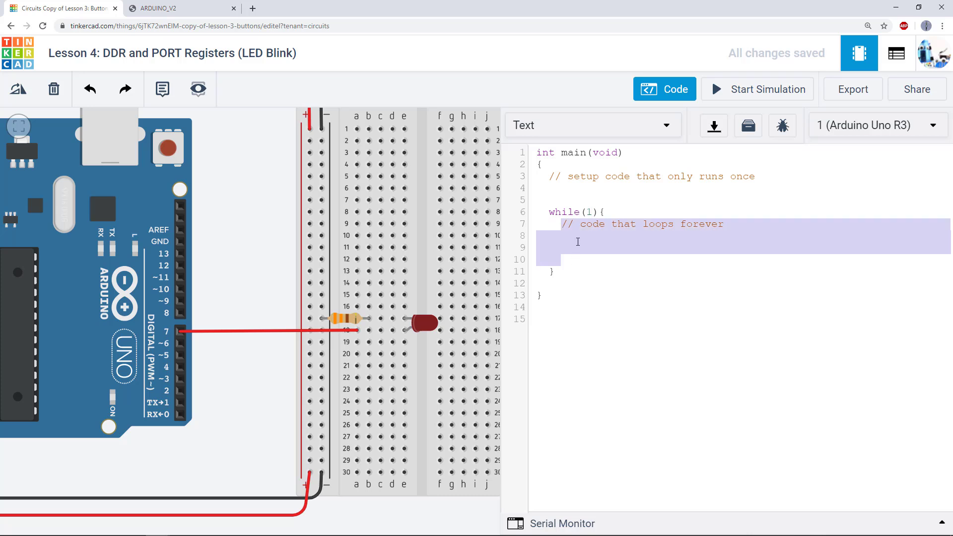
pyautogui.click(577, 242)
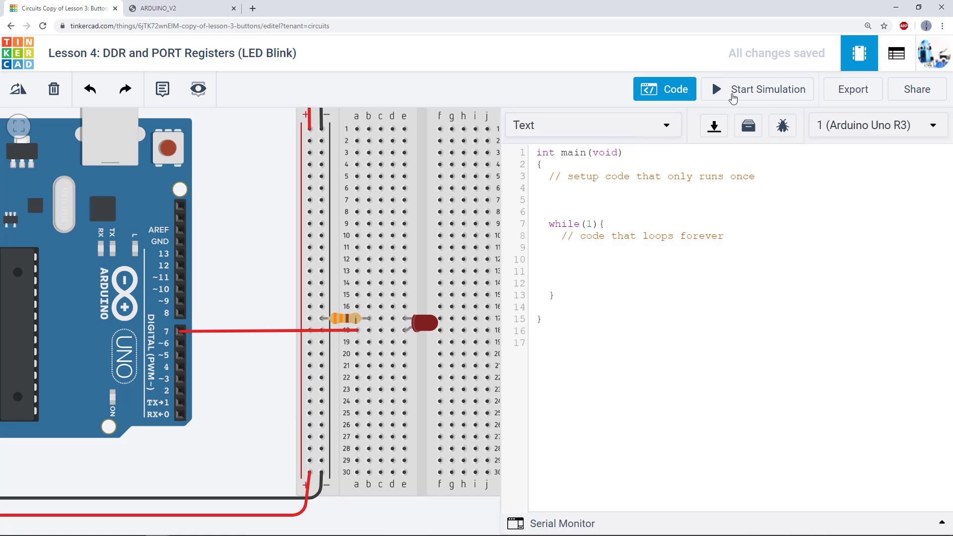
# Start the circuit simulation and immediately stop it
pyautogui.click(767, 89)
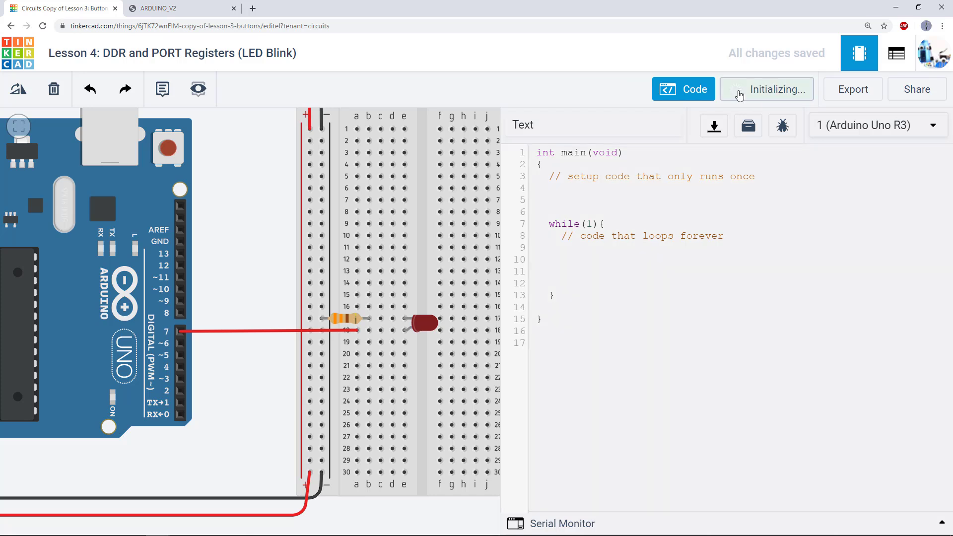
pyautogui.click(767, 89)
pyautogui.write('PORTD = 0b10000000;')
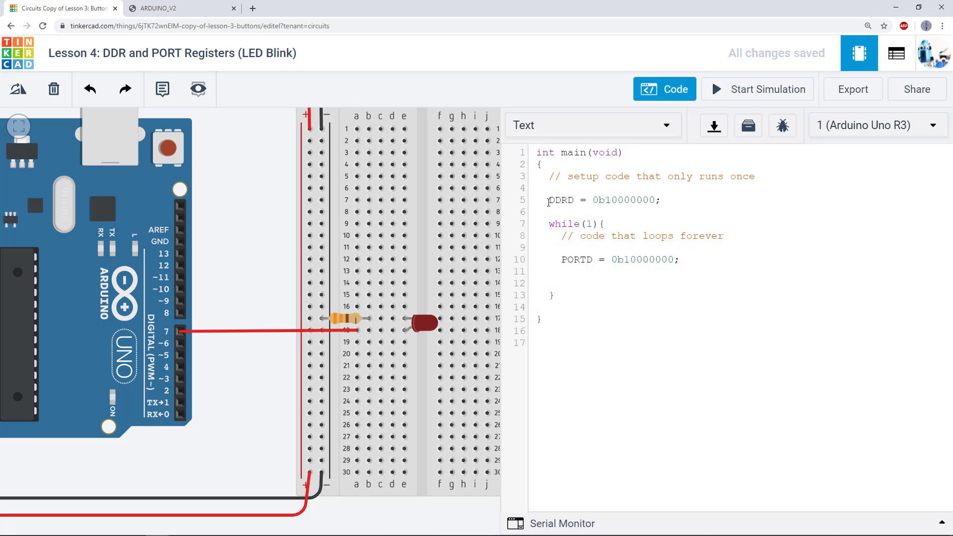
pyautogui.doubleClick(559, 200)
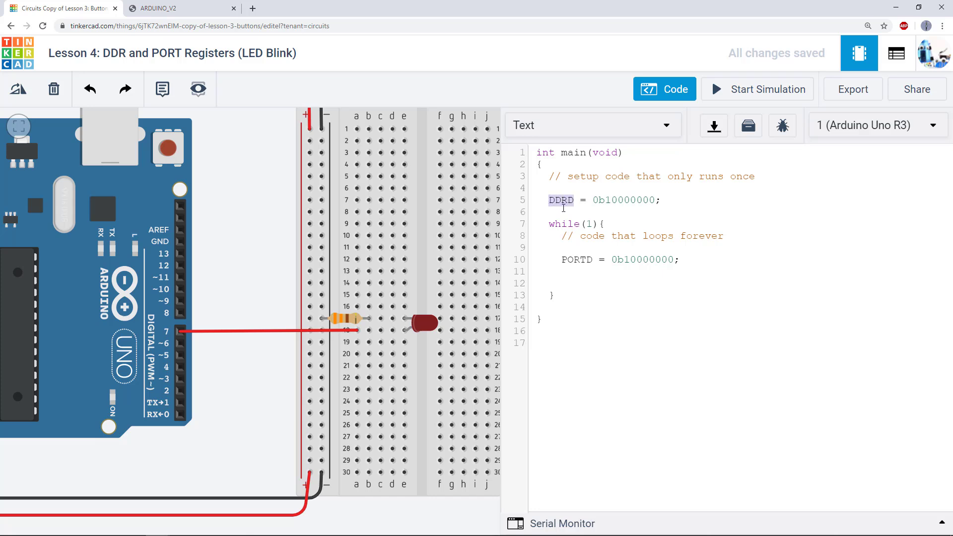
pyautogui.click(577, 259)
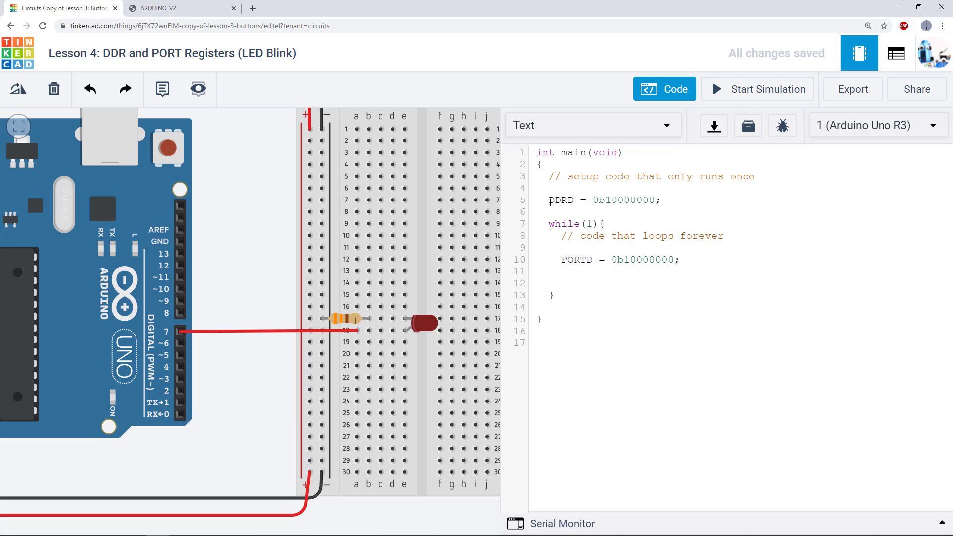
pyautogui.doubleClick(560, 200)
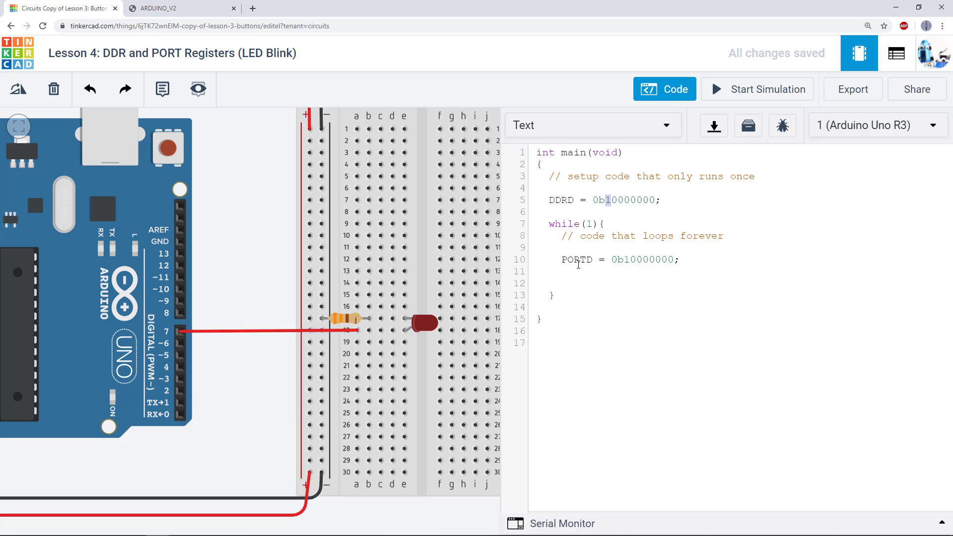
pyautogui.doubleClick(576, 259)
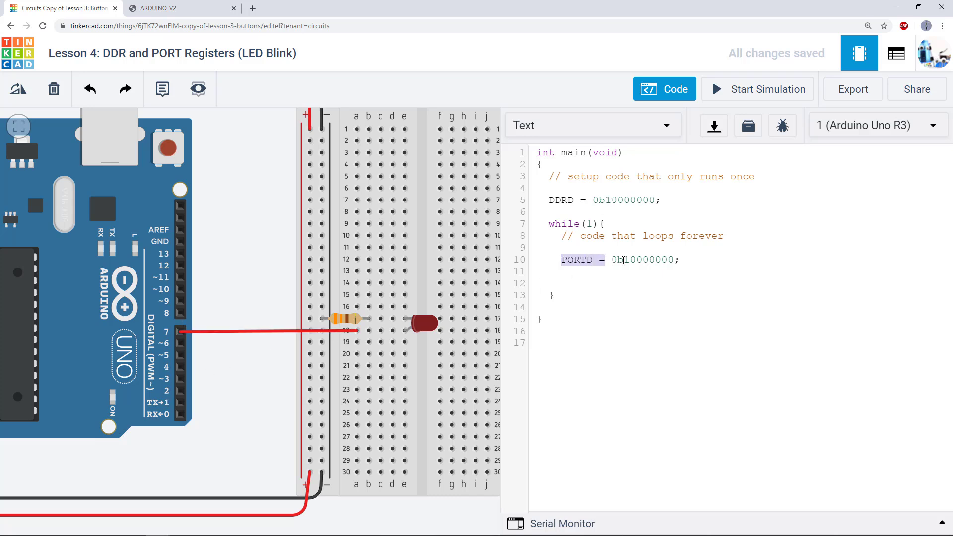
pyautogui.doubleClick(644, 259)
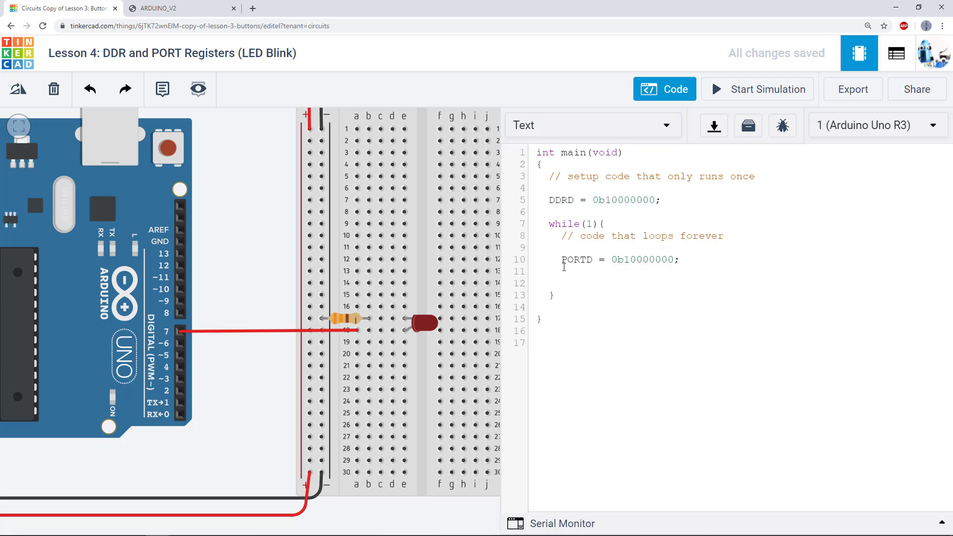
pyautogui.tripleClick(614, 260)
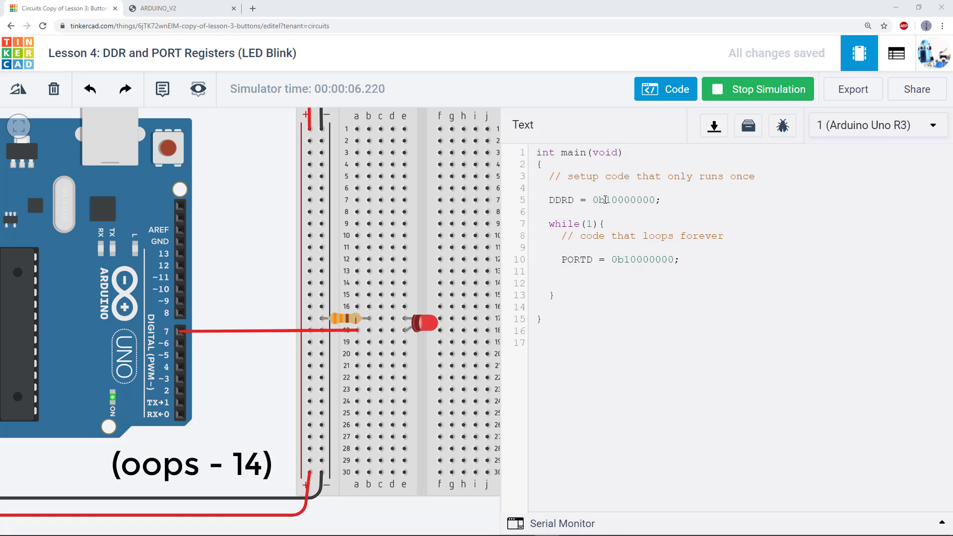
# Select the DDRD 0b10000000 value, then bring up the ARDUINO_V2 pinout document
pyautogui.doubleClick(630, 199)
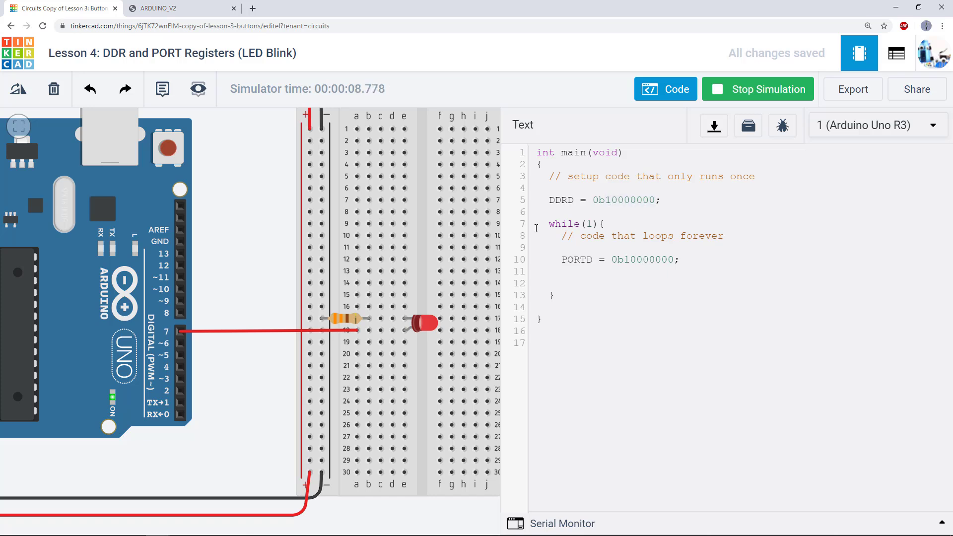
pyautogui.click(176, 8)
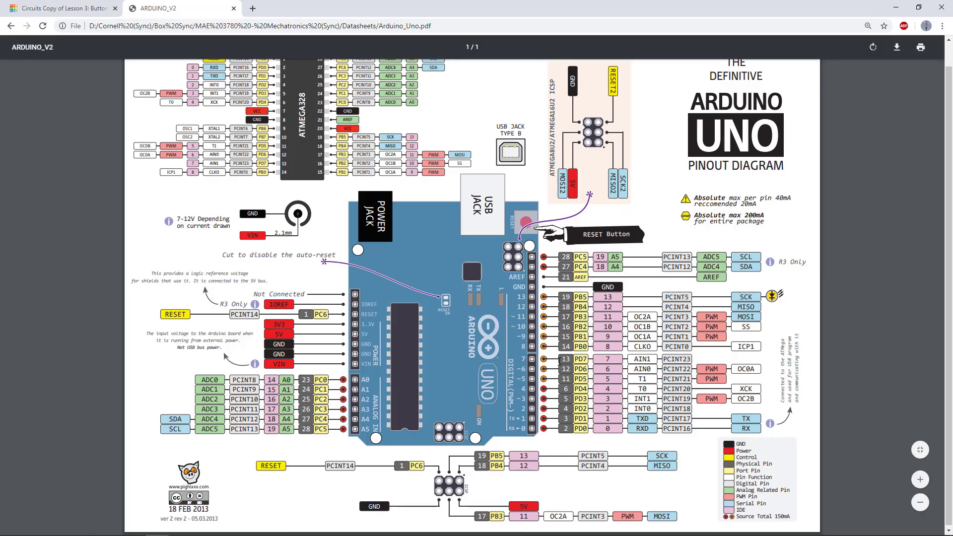
pyautogui.moveTo(474, 400)
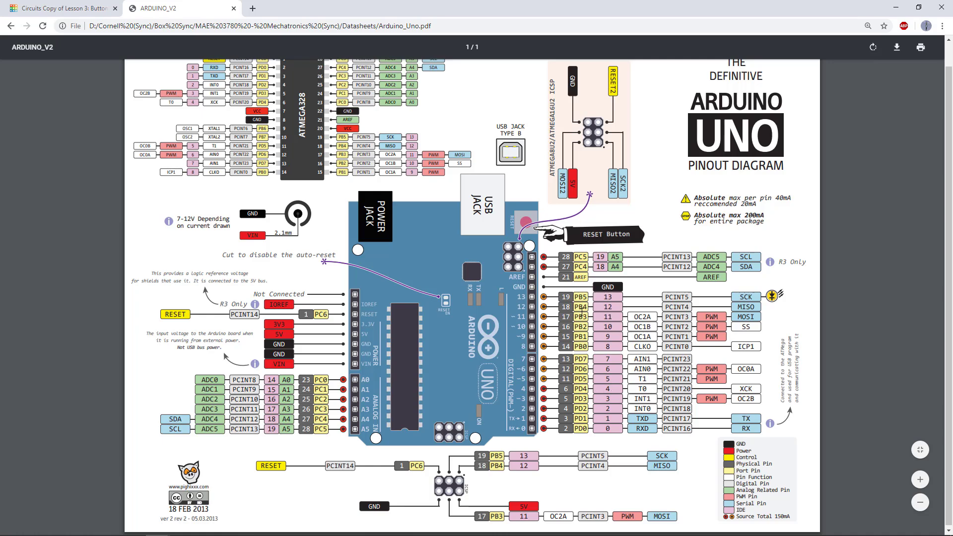
pyautogui.moveTo(871, 467)
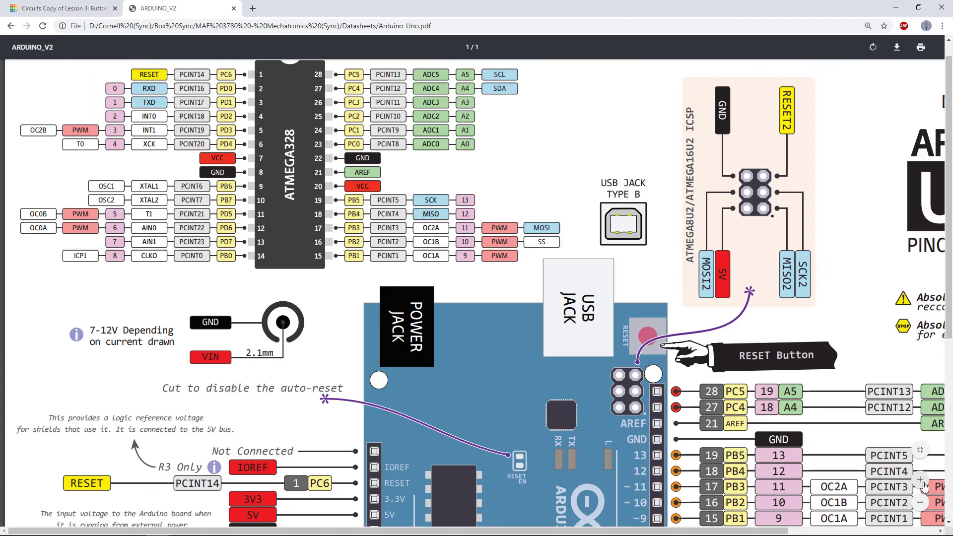
# Scroll the pinout PDF to the digital pin table showing pin 7 as PD7
pyautogui.scroll(-3)
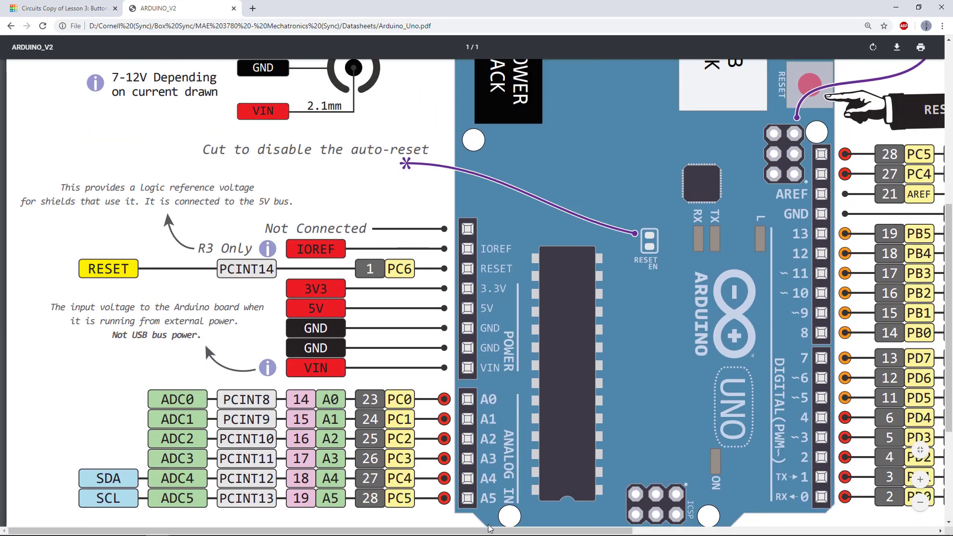
pyautogui.hscroll(3)
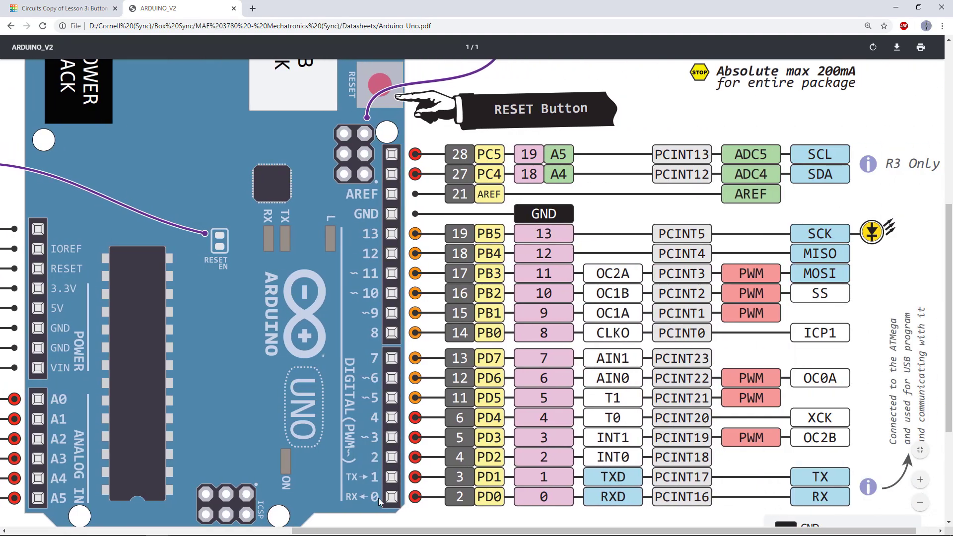
pyautogui.moveTo(375, 241)
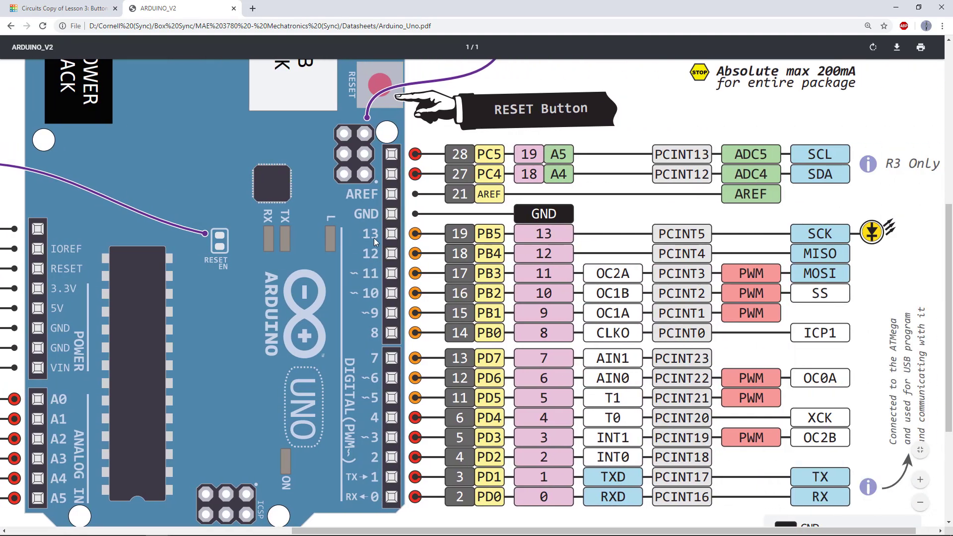
pyautogui.moveTo(395, 370)
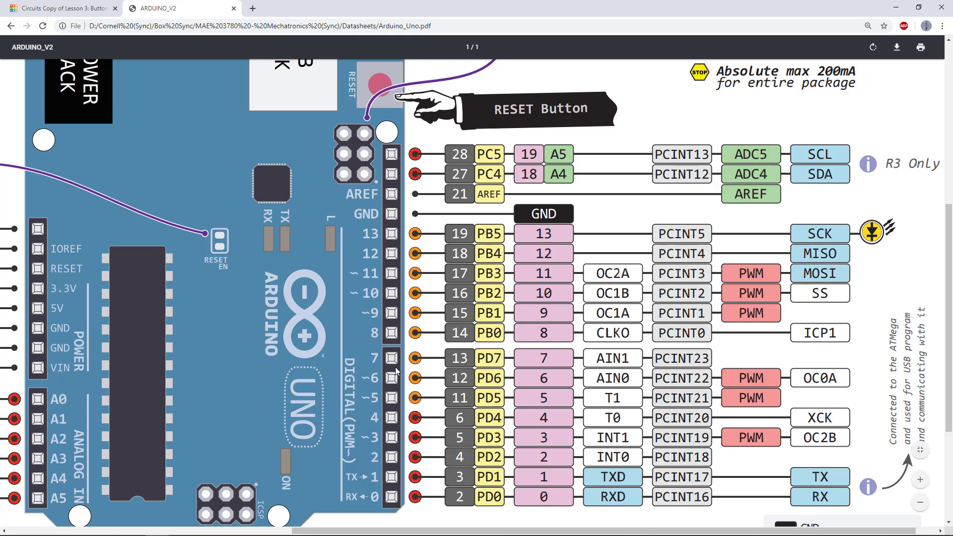
pyautogui.moveTo(393, 367)
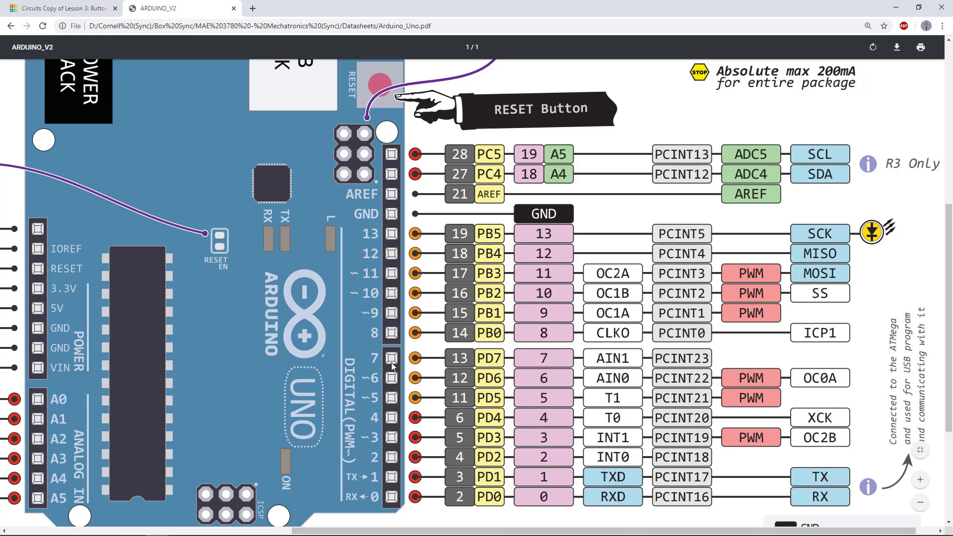
pyautogui.moveTo(493, 415)
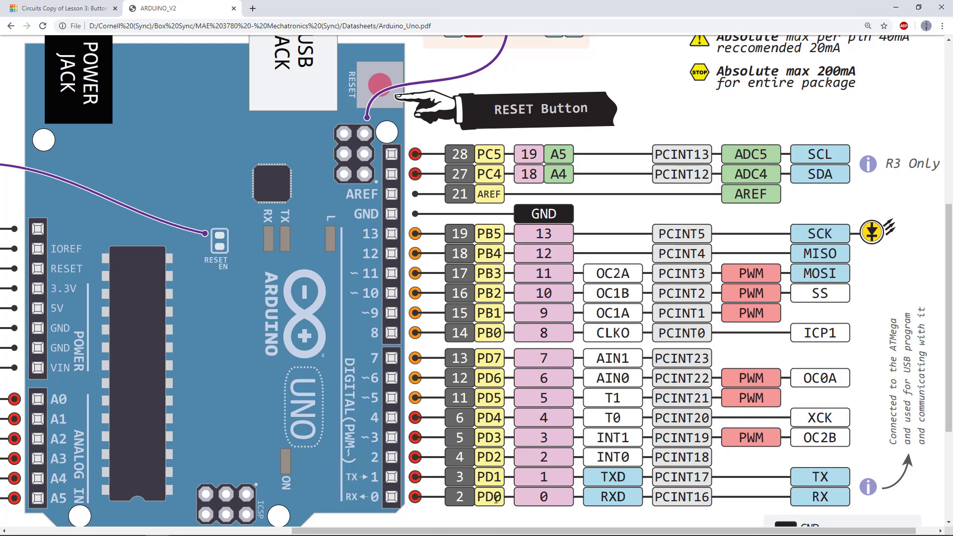
pyautogui.moveTo(375, 498)
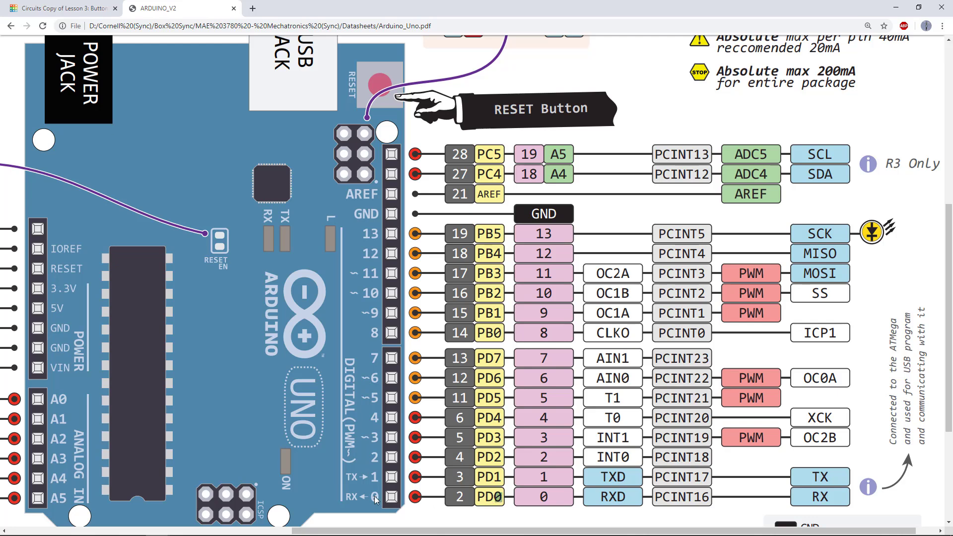
pyautogui.moveTo(405, 410)
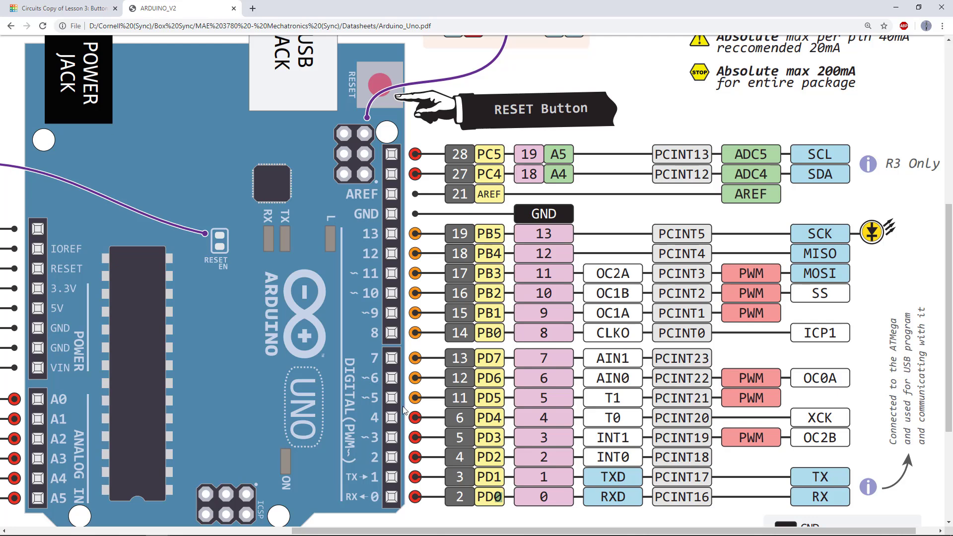
pyautogui.moveTo(374, 363)
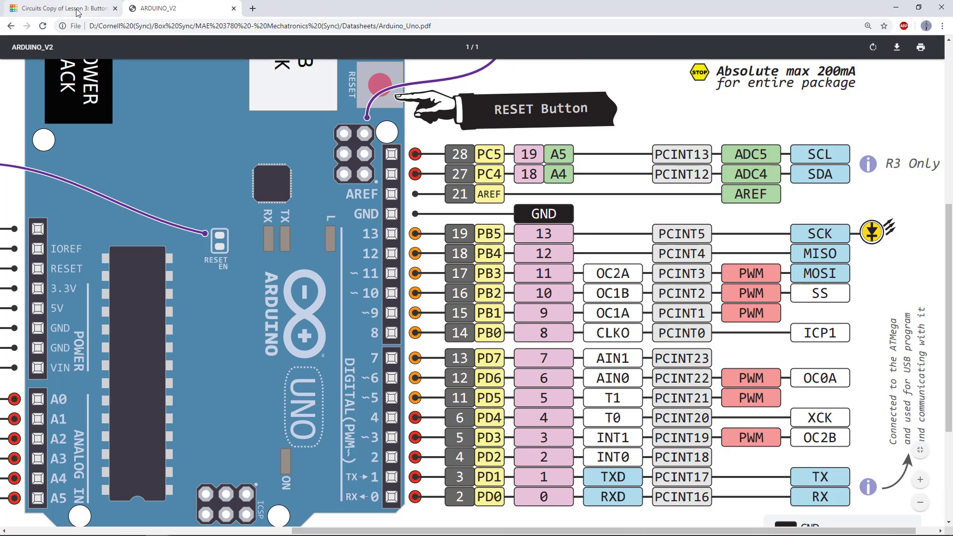
# Switch back to the Tinkercad Circuits LED Blink project
pyautogui.click(60, 8)
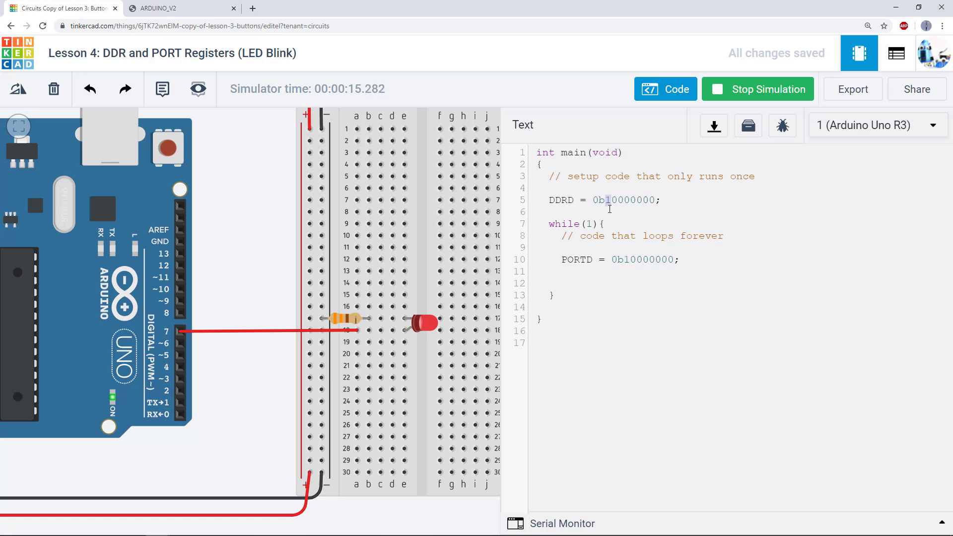
pyautogui.moveTo(180, 333)
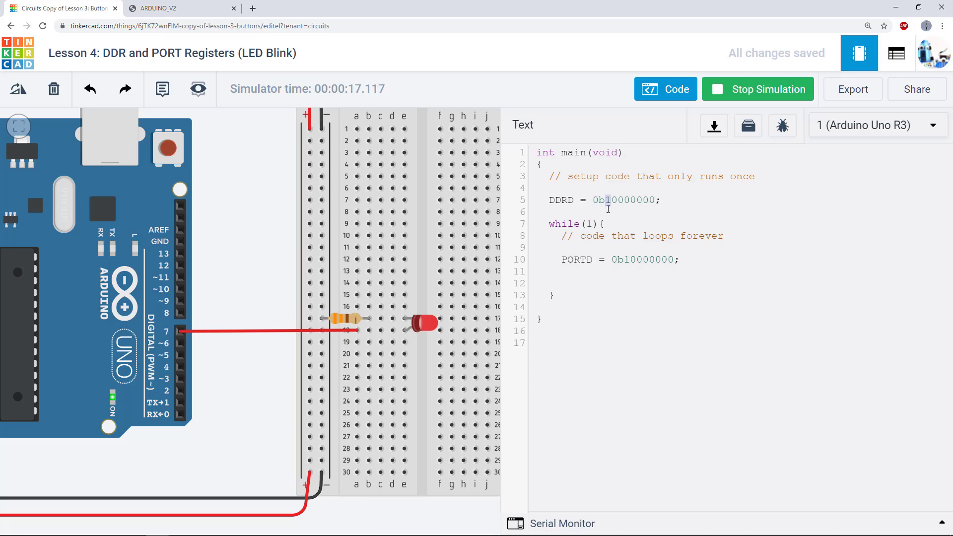
# Switch over to the Arduino Uno pinout document again
pyautogui.click(176, 8)
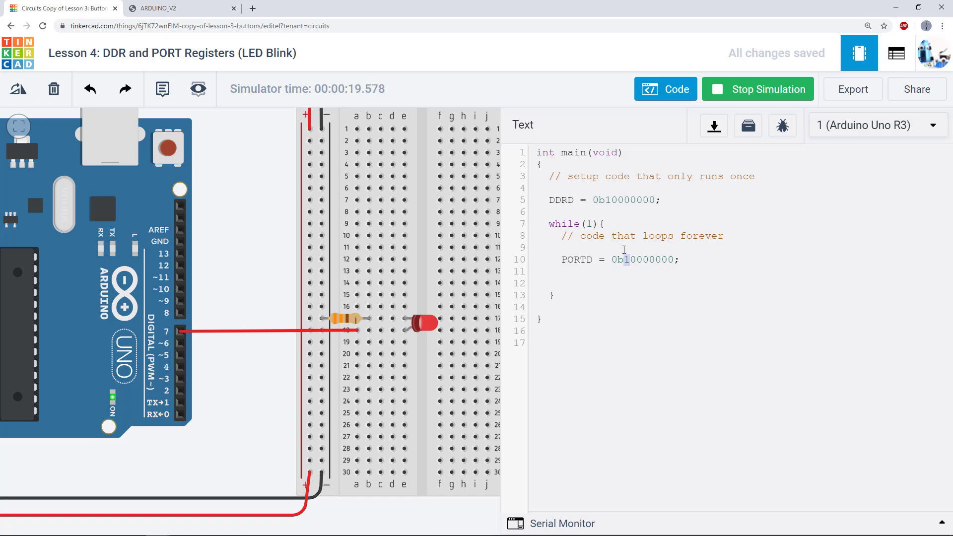
pyautogui.moveTo(392, 354)
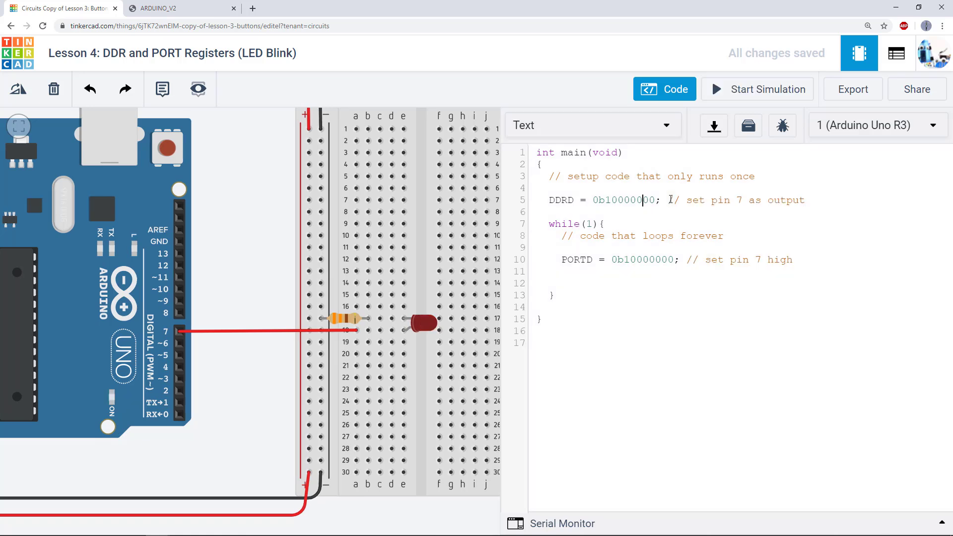
# Add a _delay_ms(1000); call after the pin-high line in the loop
pyautogui.moveTo(667, 200); pyautogui.dragTo(788, 200)
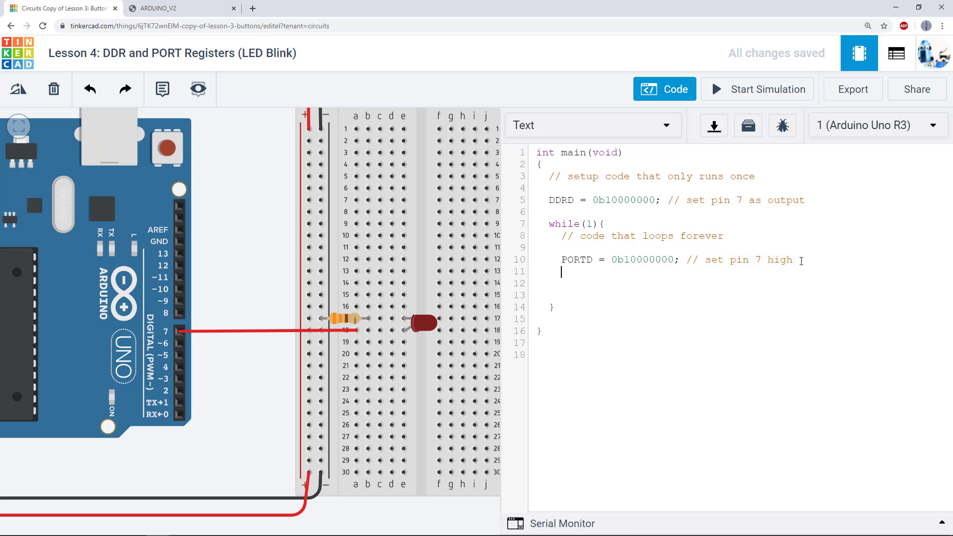
pyautogui.write('_delay_ms')
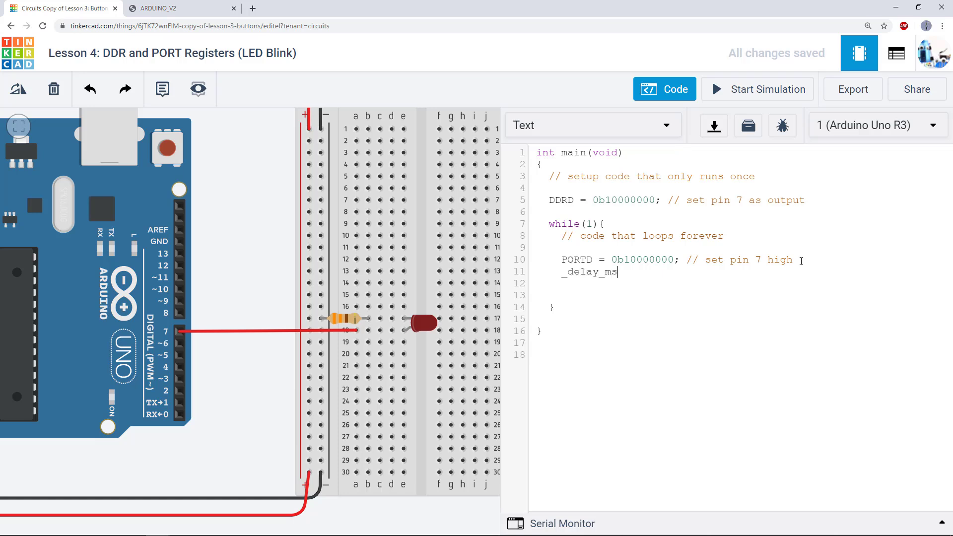
pyautogui.write('(1000)')
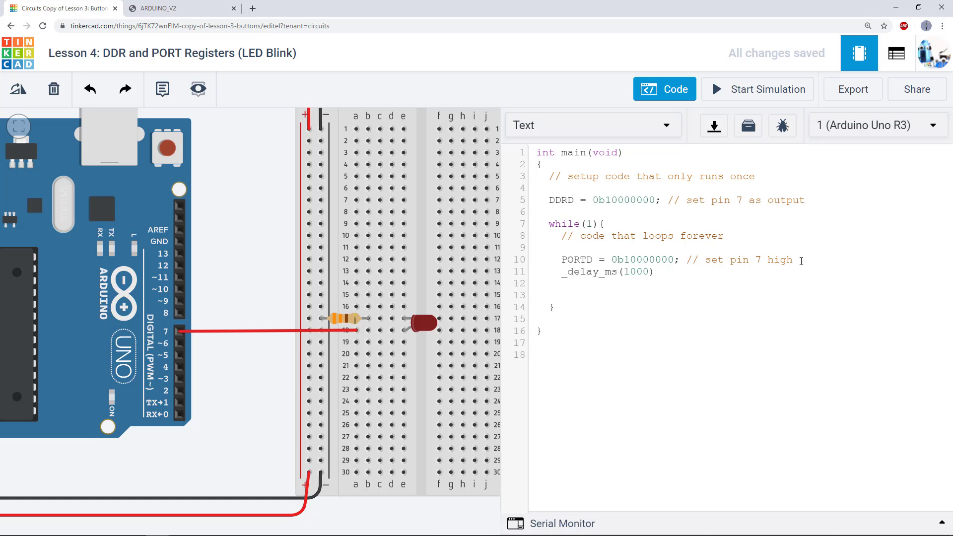
pyautogui.write(';')
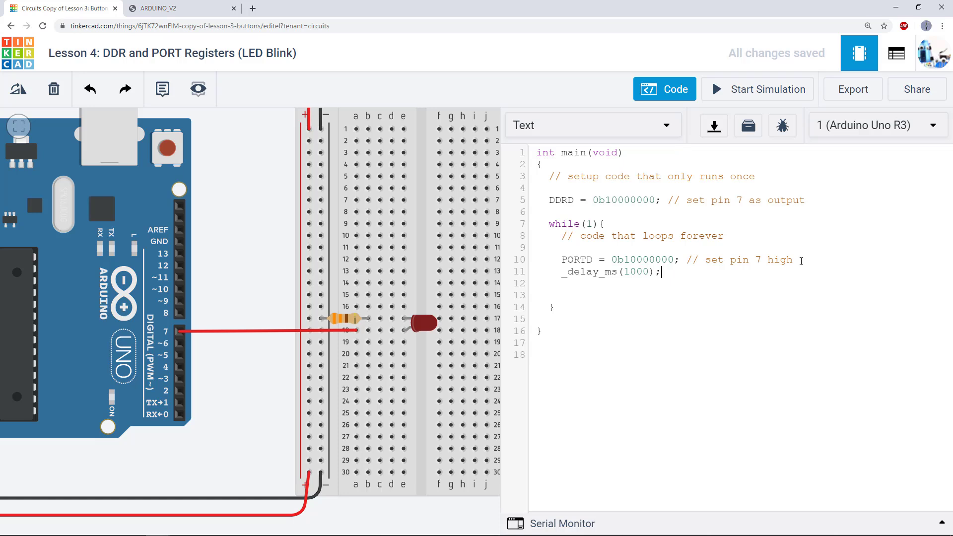
pyautogui.press('Enter')
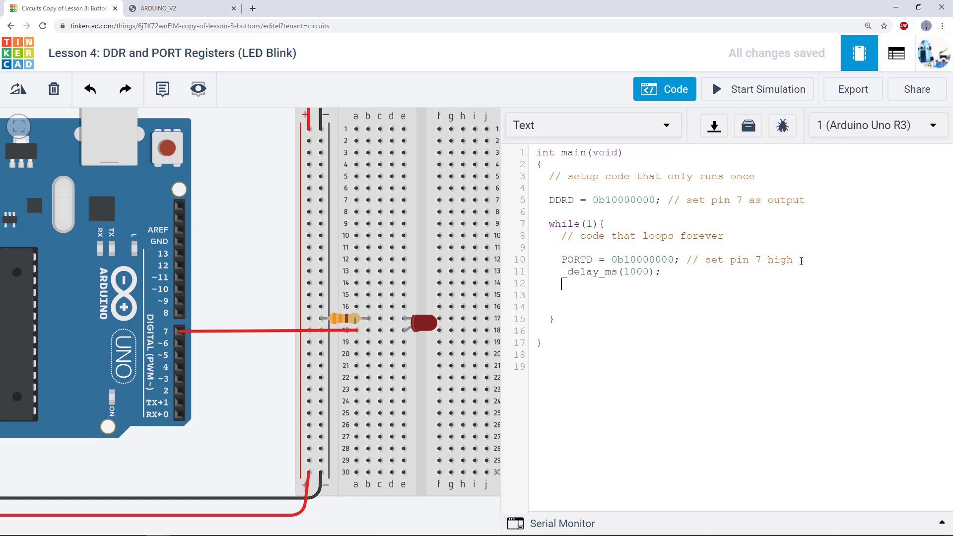
# Add PORTD = 0b00000000 and a second _delay_ms(1000); to switch pin 7 off
pyautogui.write('PORTD =')
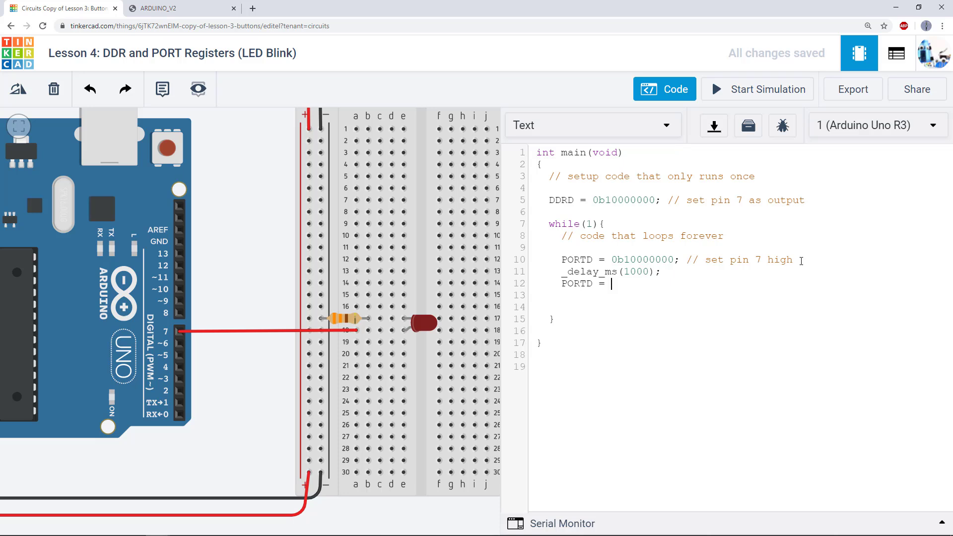
pyautogui.write('0b')
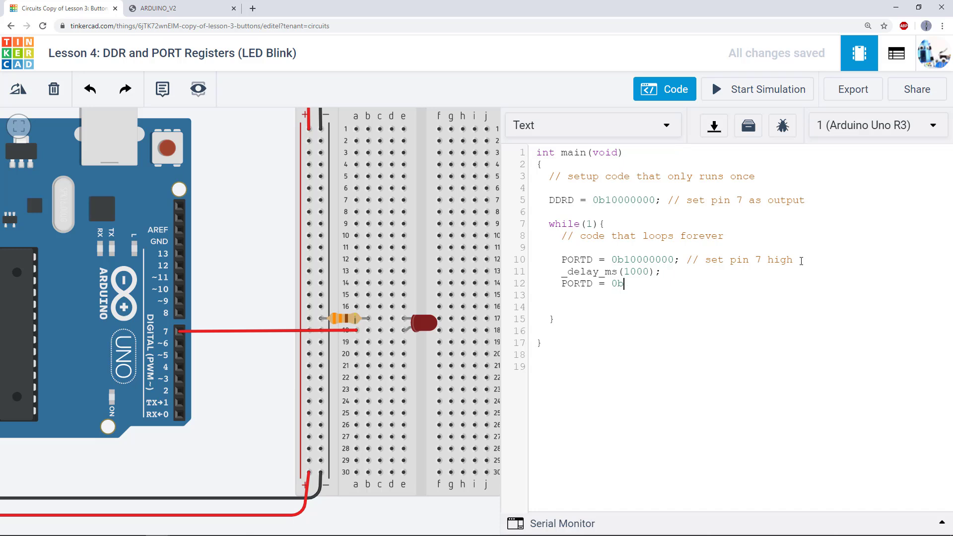
pyautogui.write('00000000')
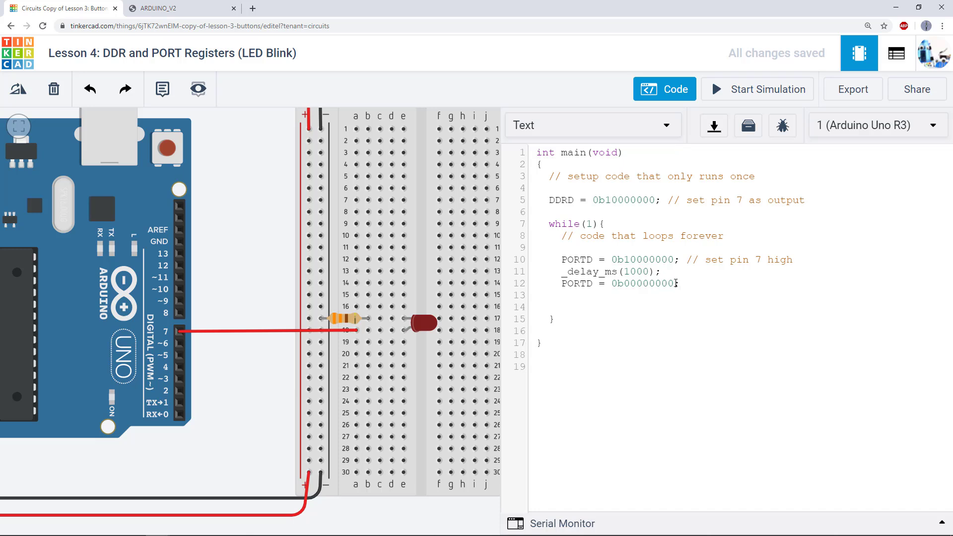
pyautogui.write('_delay')
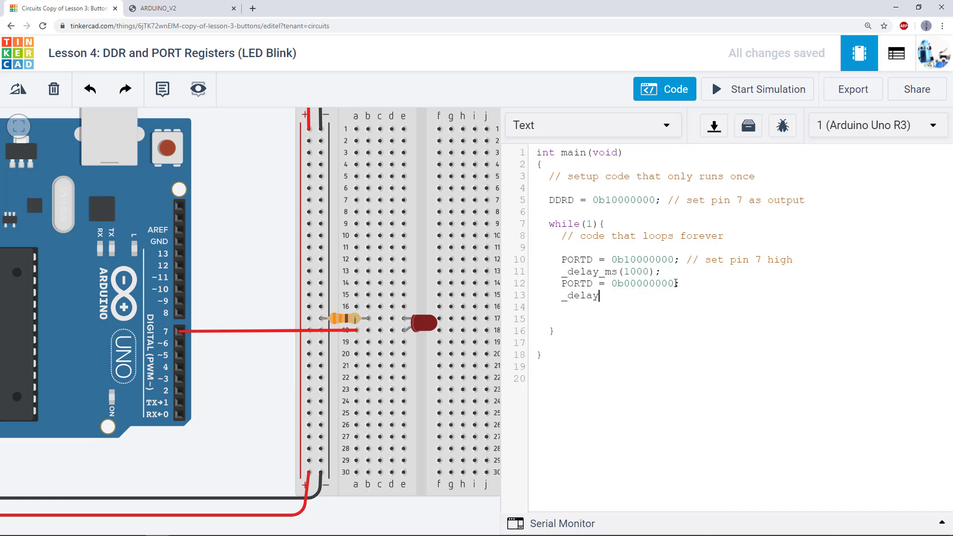
pyautogui.write('_ms(1')
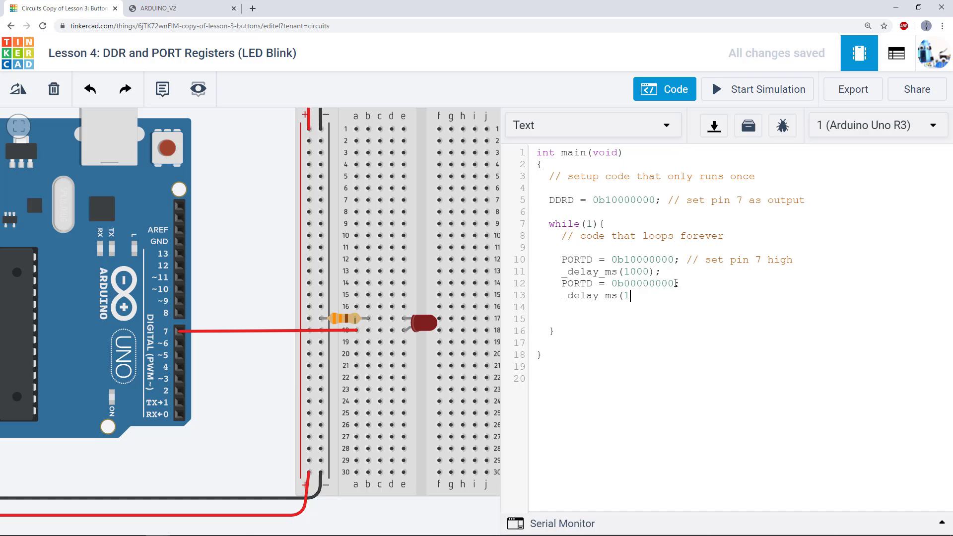
pyautogui.write('000);')
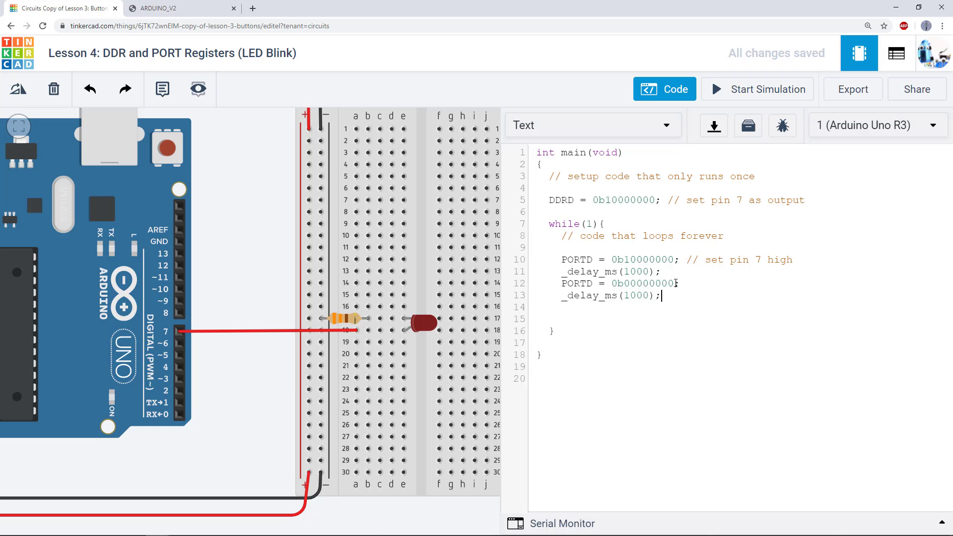
# Run the pin-7 blink program in the simulator
pyautogui.click(756, 89)
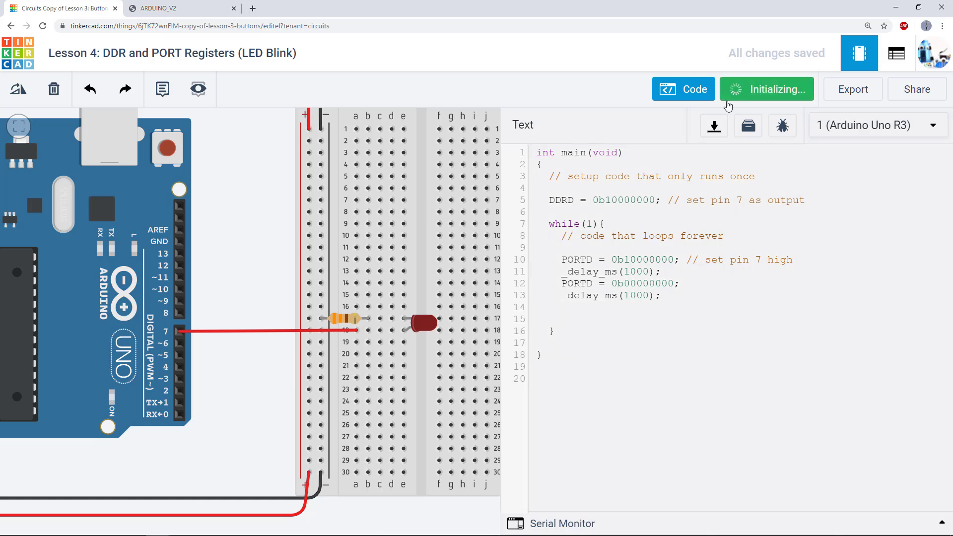
pyautogui.click(765, 89)
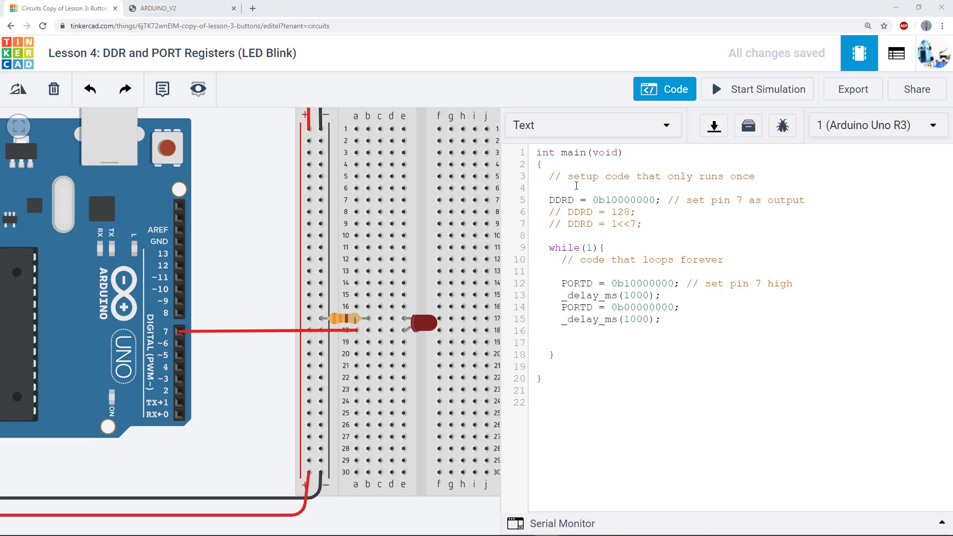
pyautogui.moveTo(556, 200)
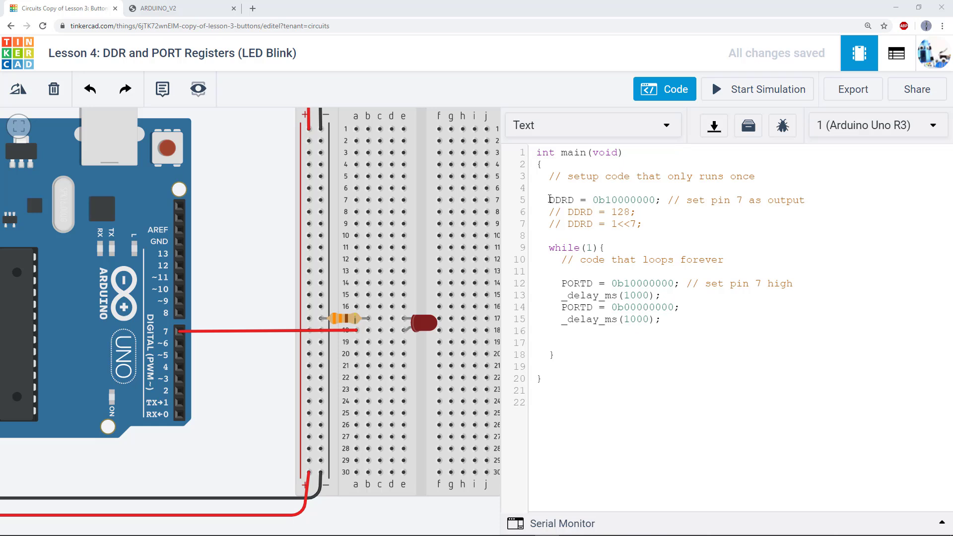
# Go to the DDRD = 0b10000000 line and select the binary value
pyautogui.click(546, 200)
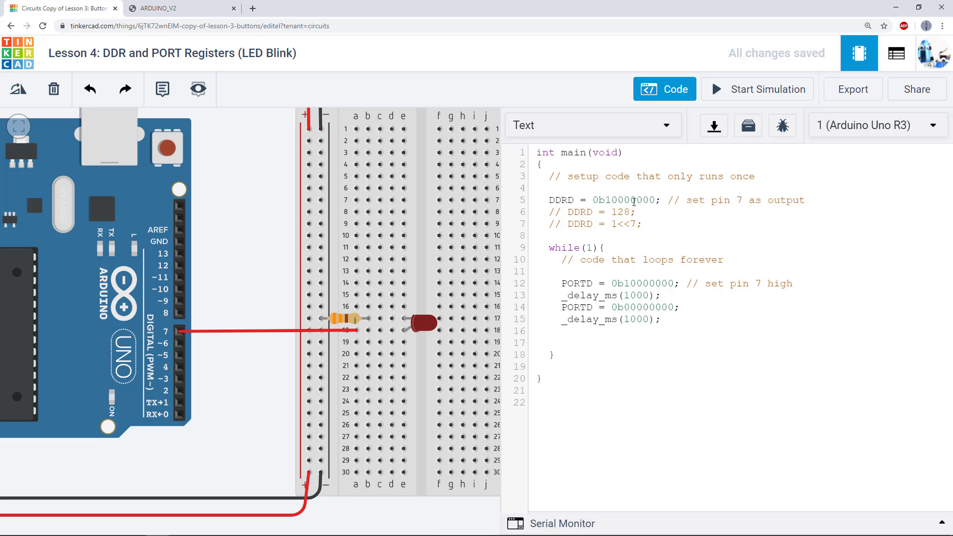
pyautogui.doubleClick(580, 224)
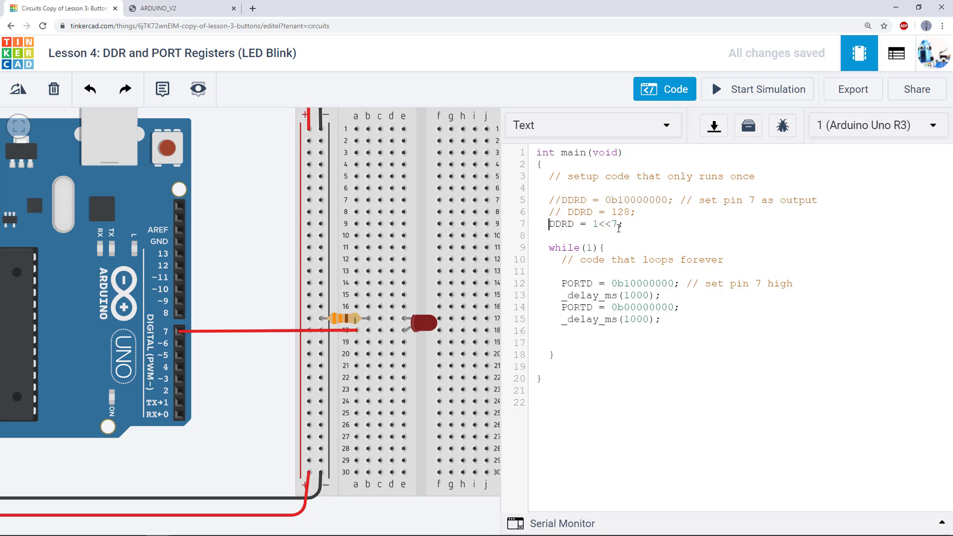
# Select the 1 in DDRD = 1<<7, then run and stop the bit-shift simulation
pyautogui.doubleClick(594, 224)
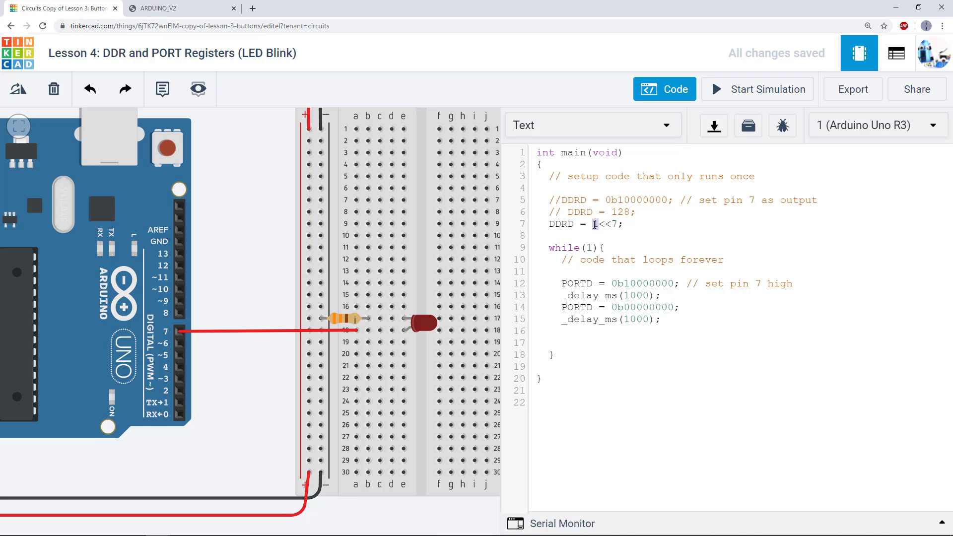
pyautogui.moveTo(737, 94)
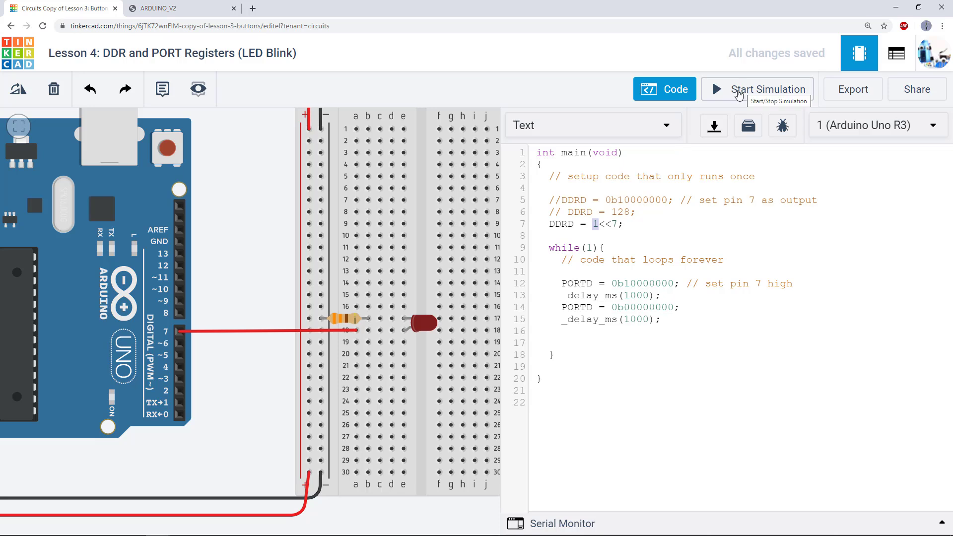
pyautogui.click(757, 89)
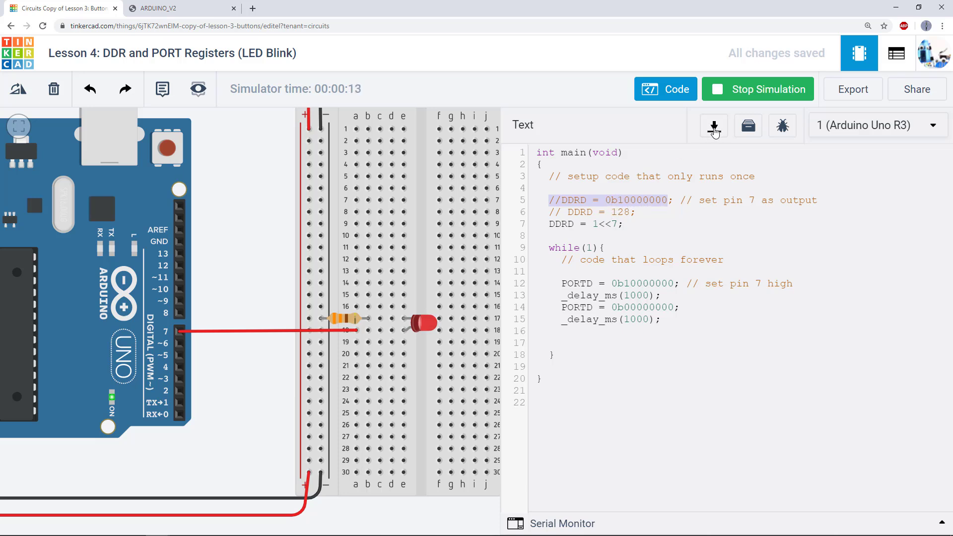
pyautogui.click(757, 88)
pyautogui.write('//')
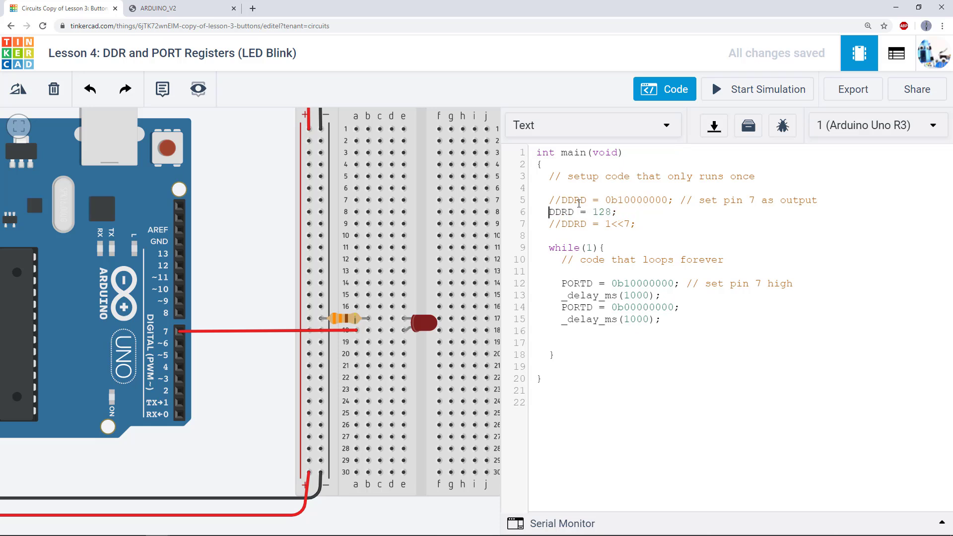
pyautogui.click(756, 88)
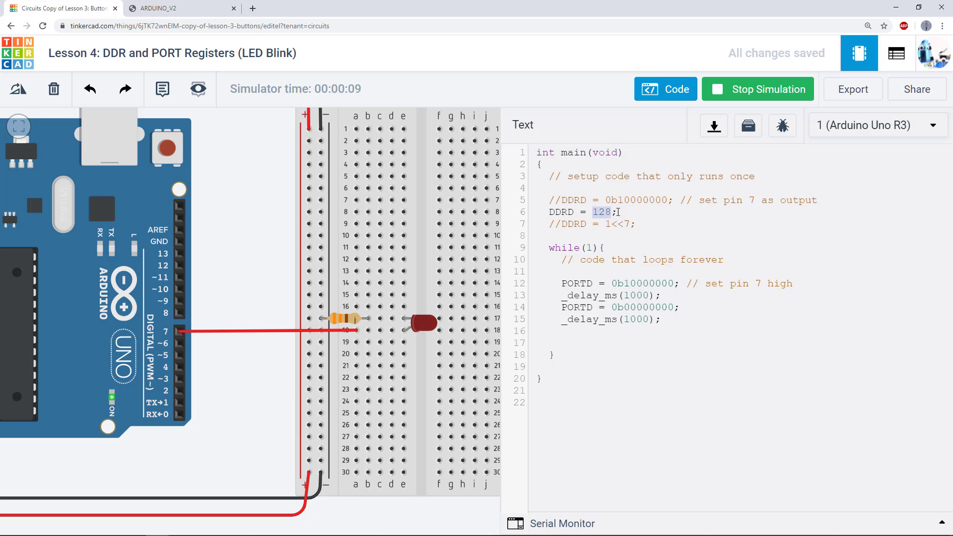
pyautogui.click(757, 89)
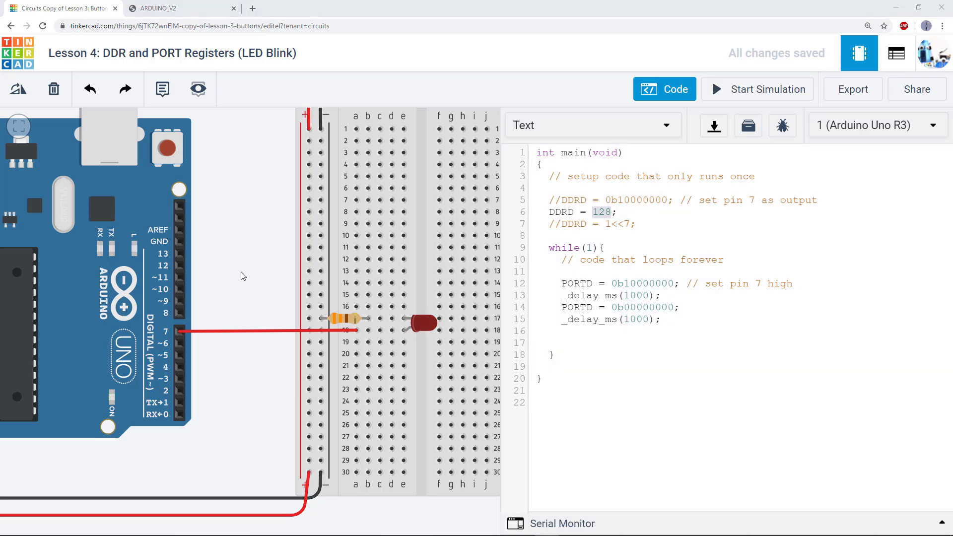
pyautogui.moveTo(203, 311)
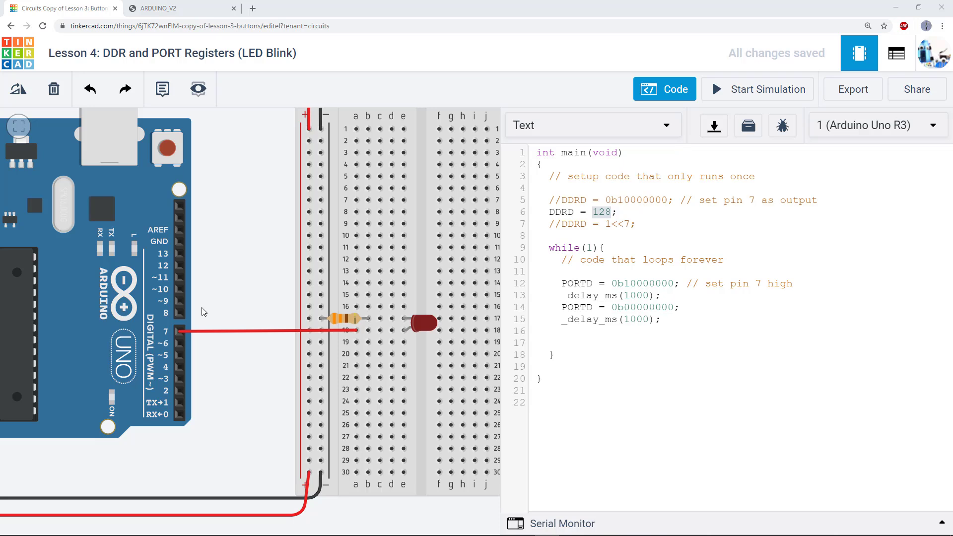
pyautogui.moveTo(184, 307)
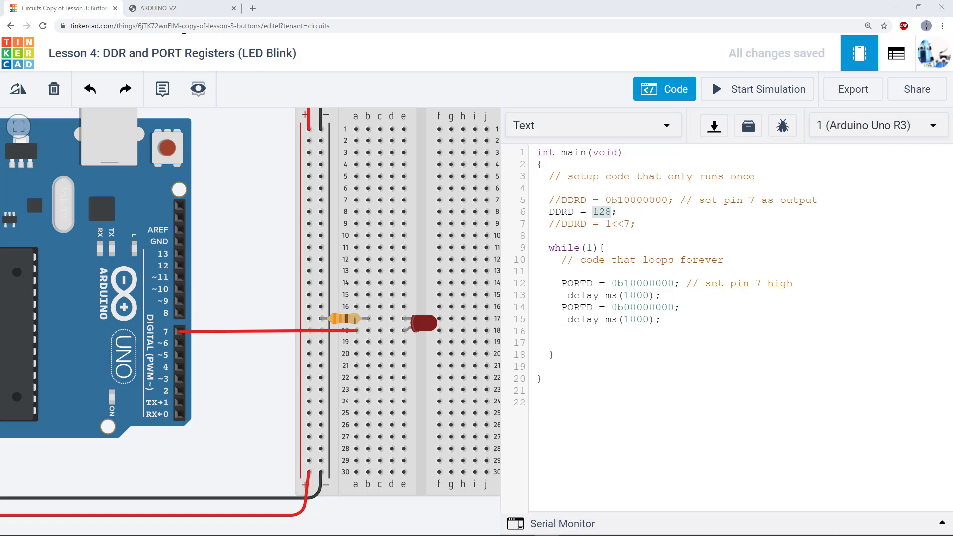
pyautogui.click(158, 8)
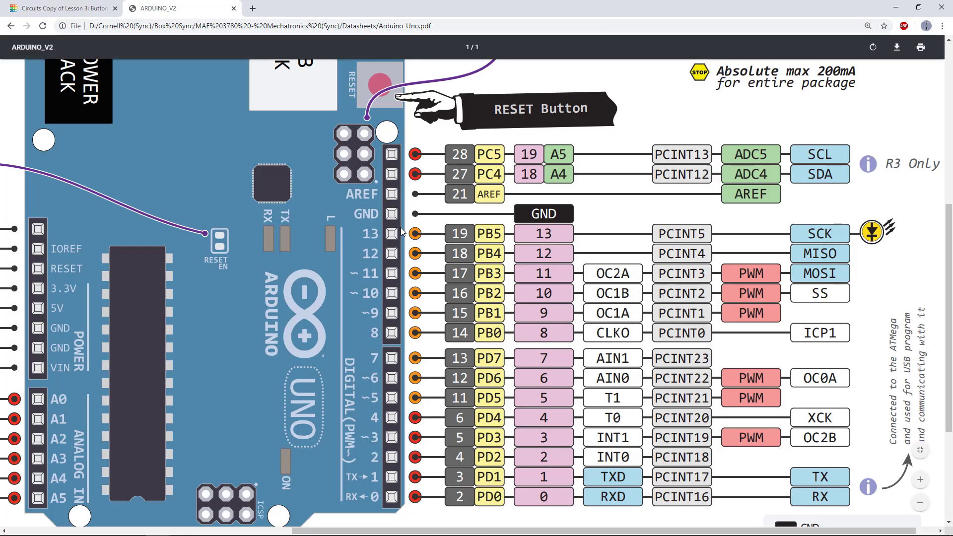
pyautogui.moveTo(395, 236)
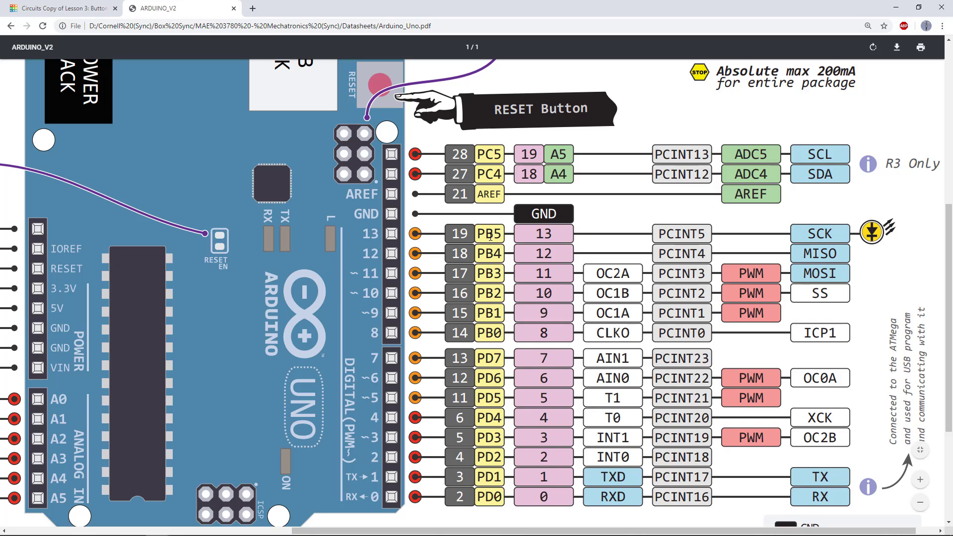
pyautogui.scroll(-3)
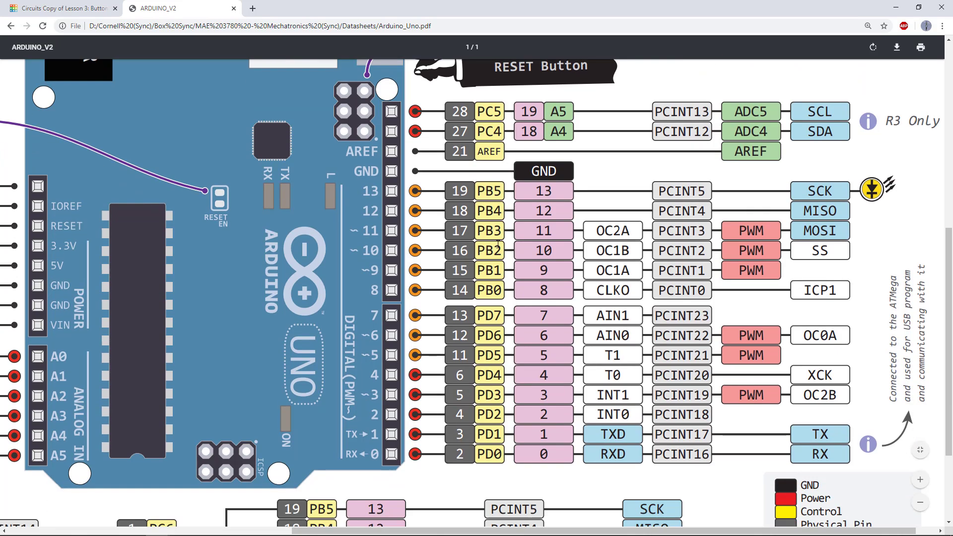
pyautogui.scroll(-3)
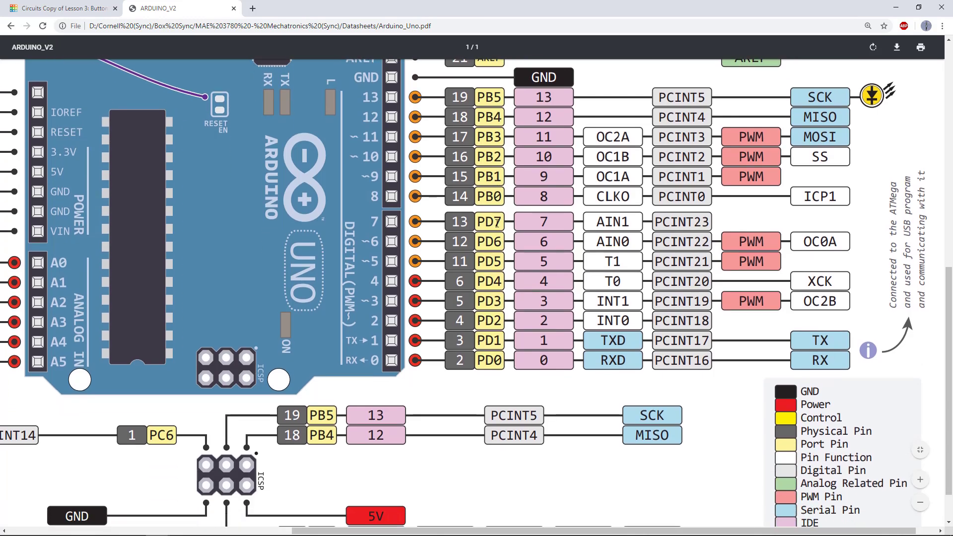
pyautogui.moveTo(378, 228)
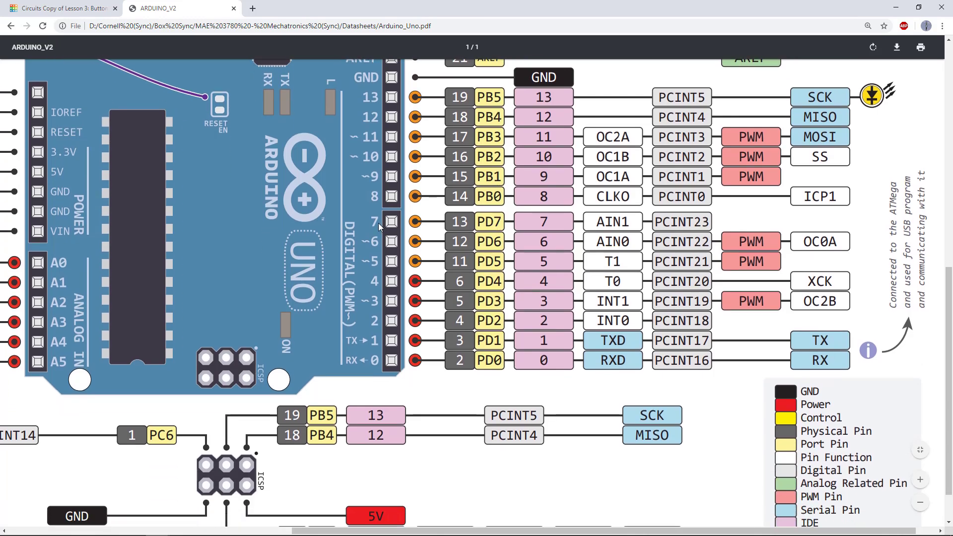
pyautogui.click(57, 8)
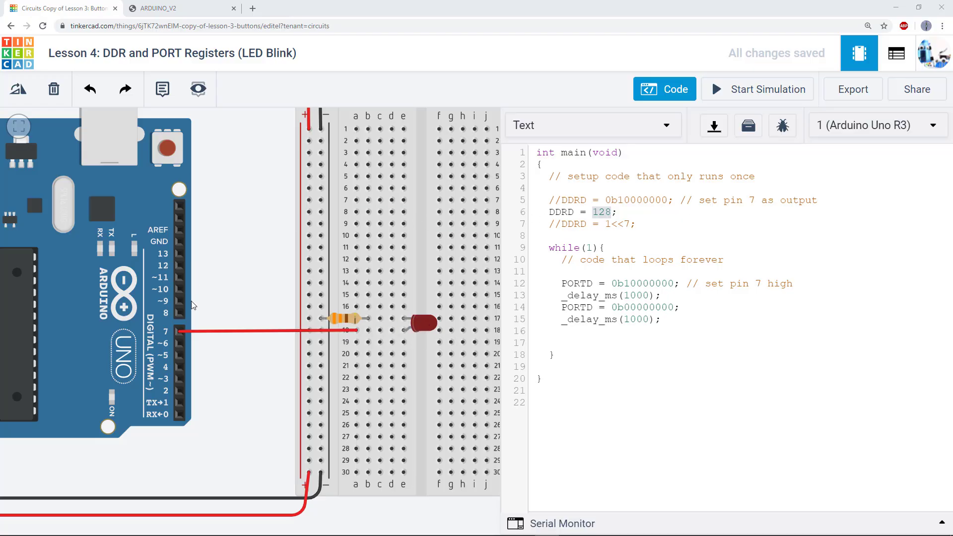
pyautogui.moveTo(181, 311)
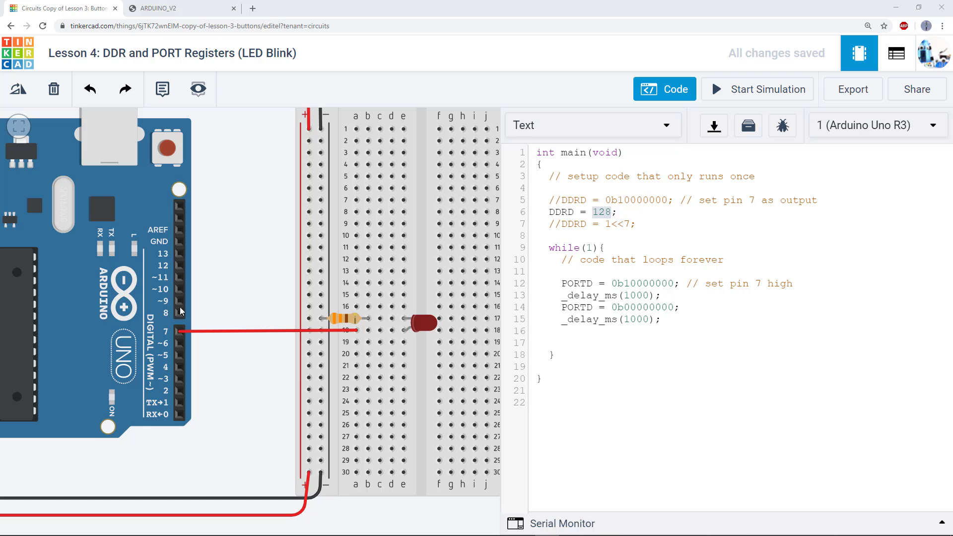